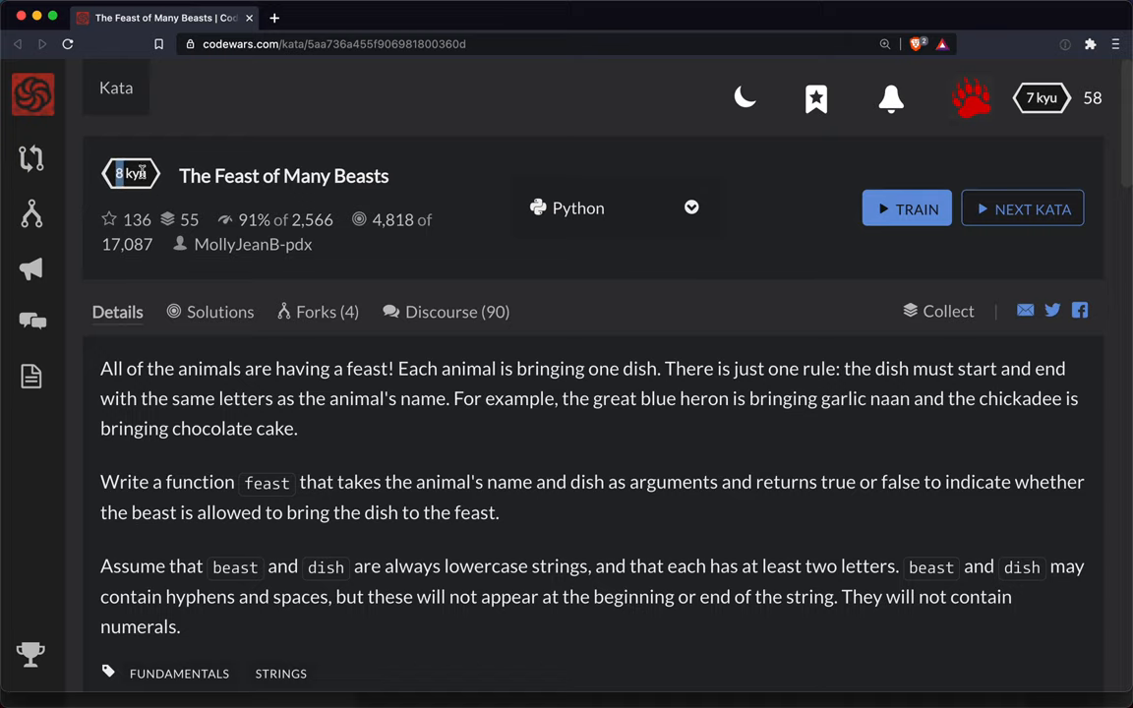
mouse_move(294, 356)
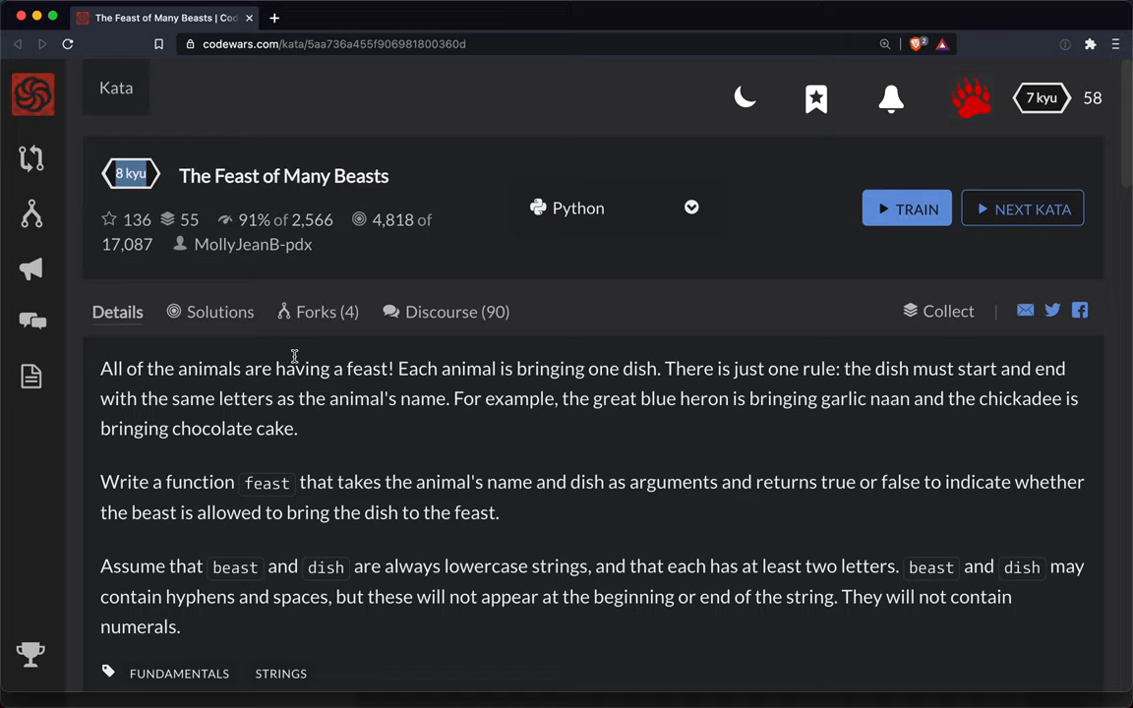
Step: Read the Feast of Many Beasts description, highlighting the feast sentence and 'dish', then train in Python
left_click(333, 44)
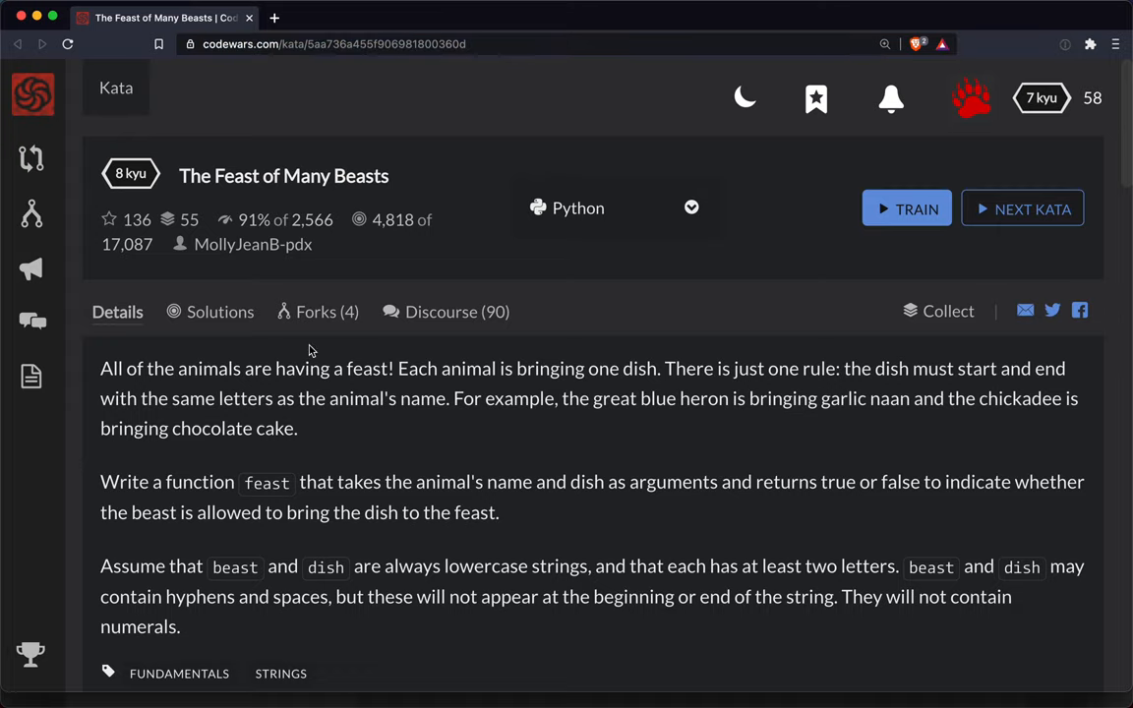
mouse_move(228, 195)
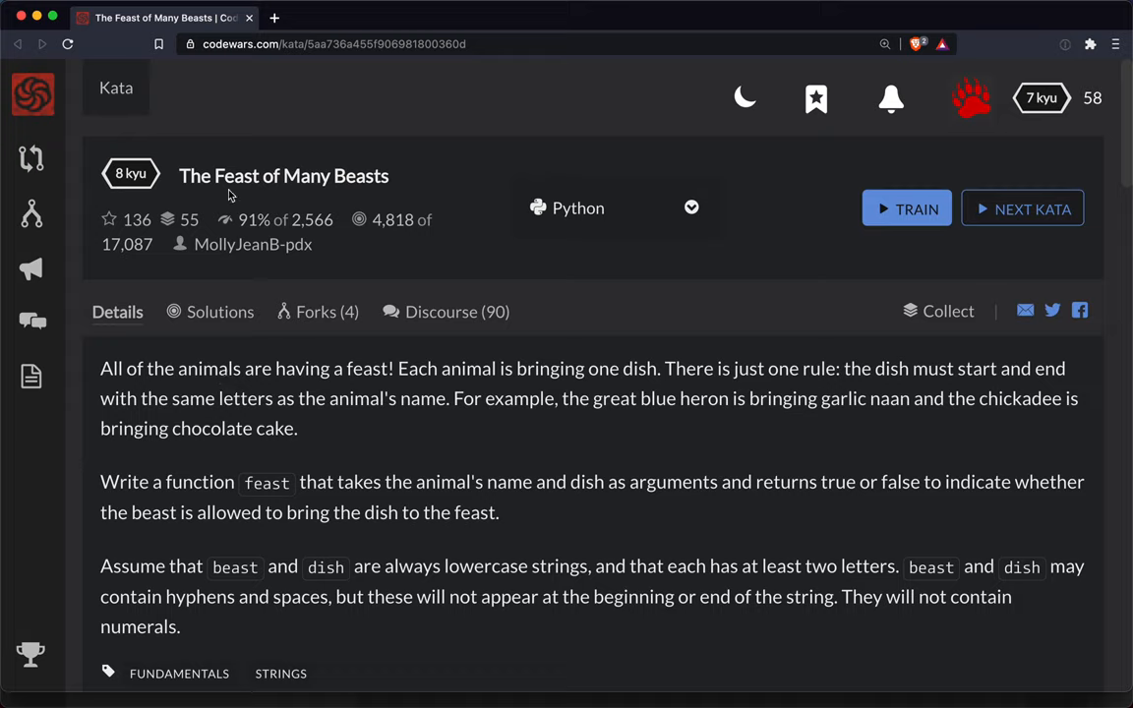
mouse_move(408, 385)
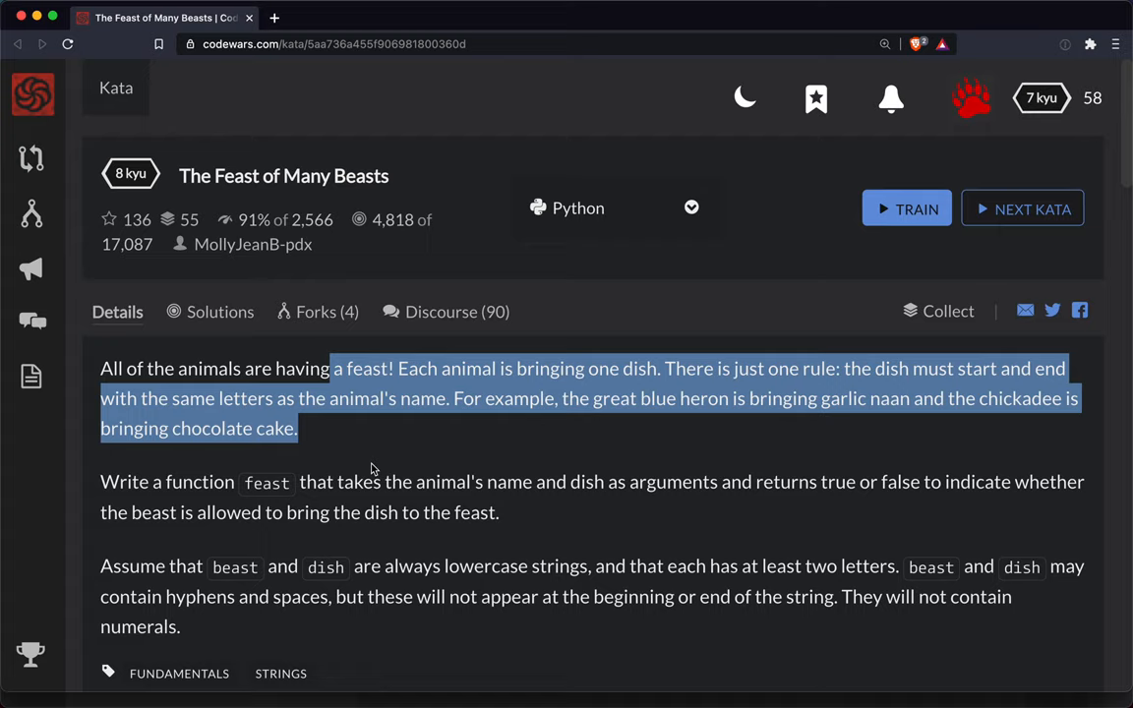
left_click(597, 421)
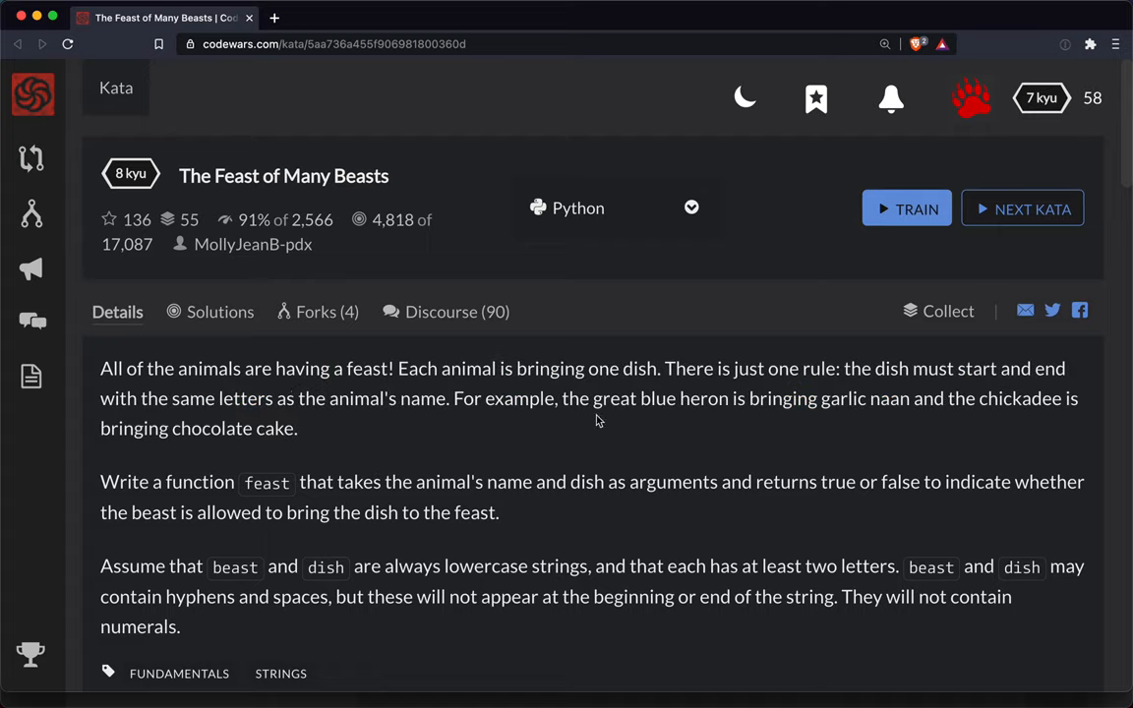
left_click_drag(408, 368, 656, 368)
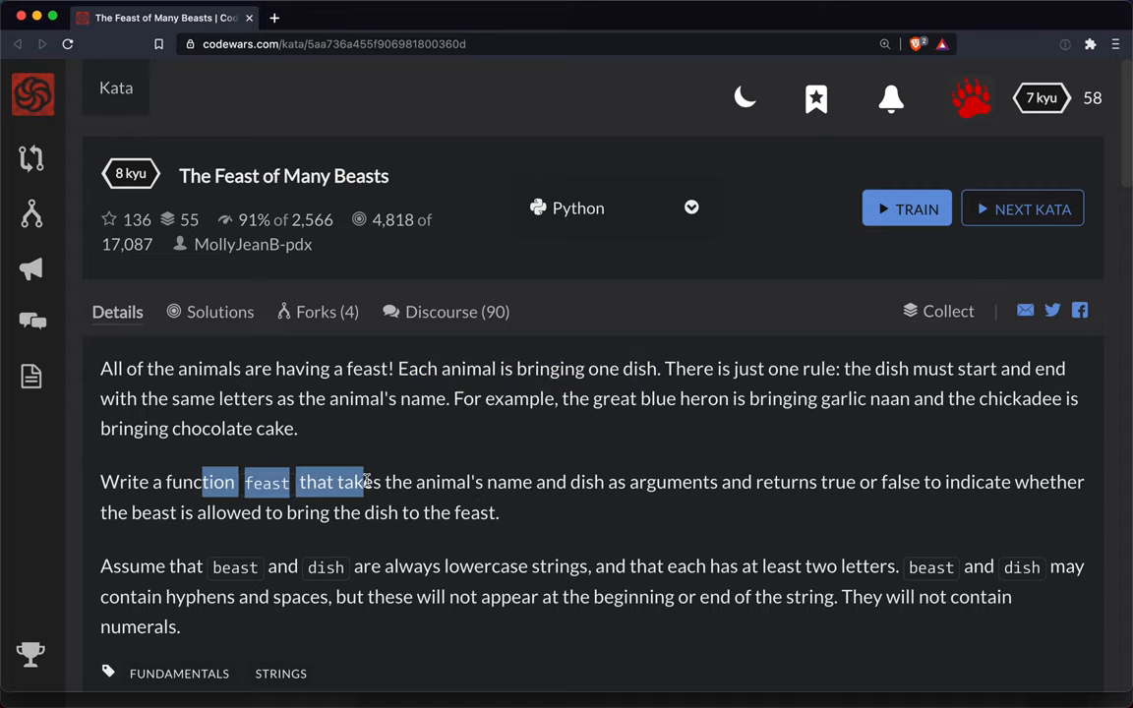
mouse_move(423, 504)
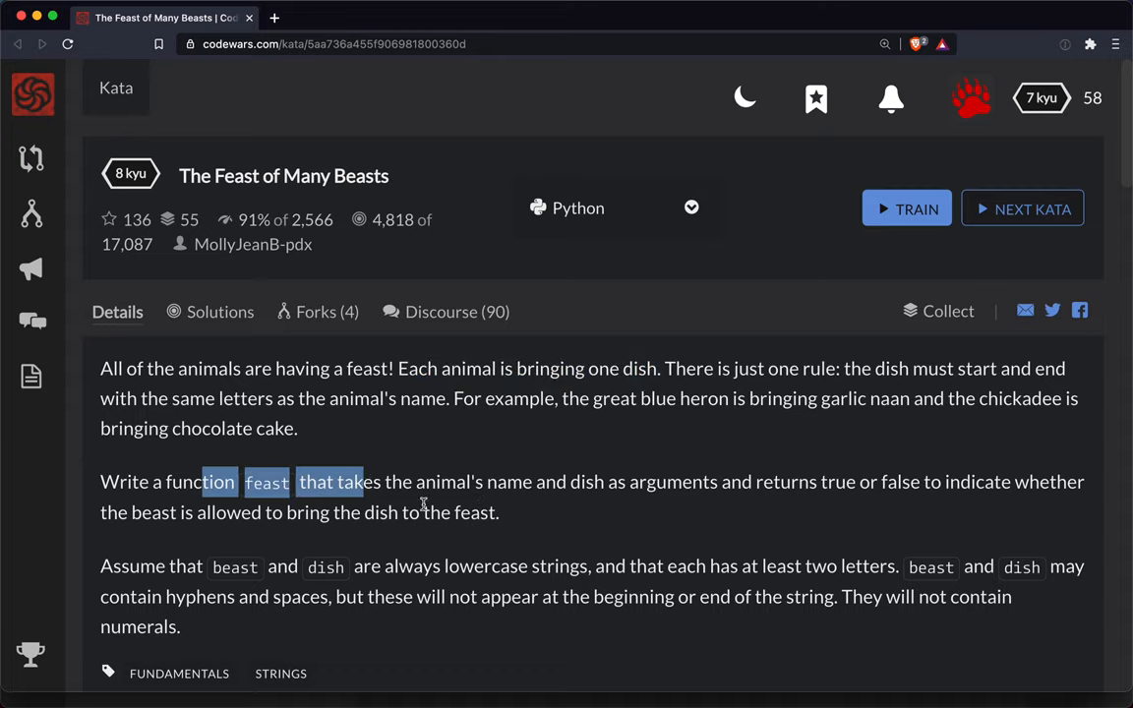
left_click(213, 565)
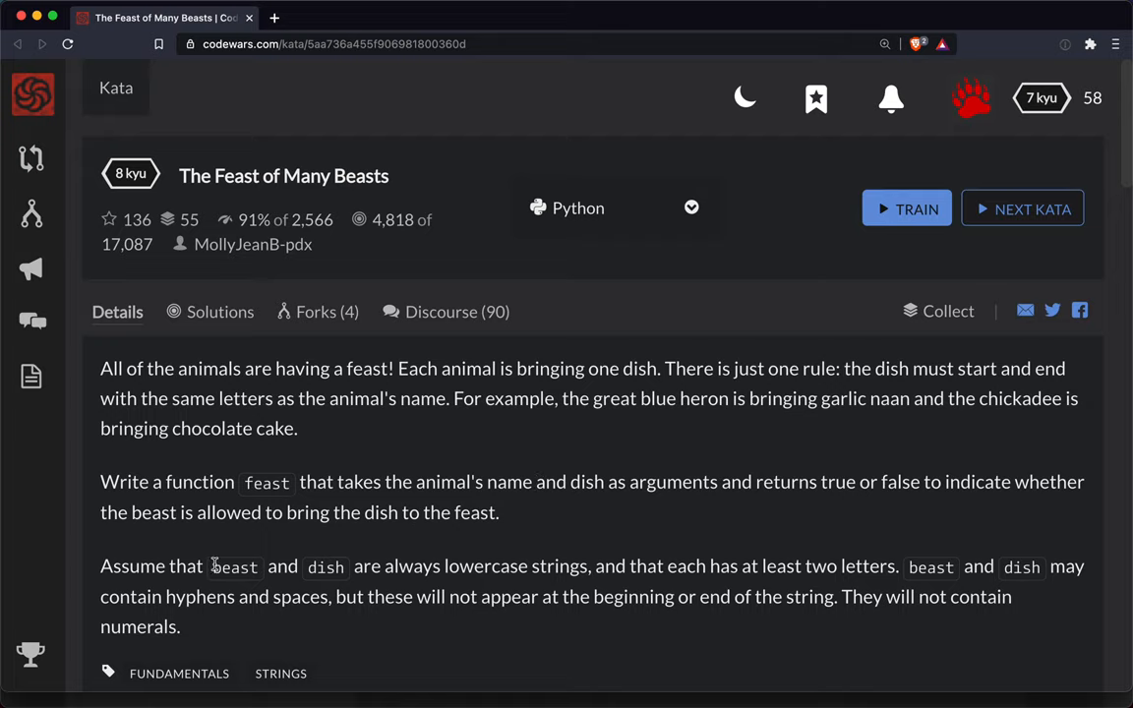
double_click(234, 566)
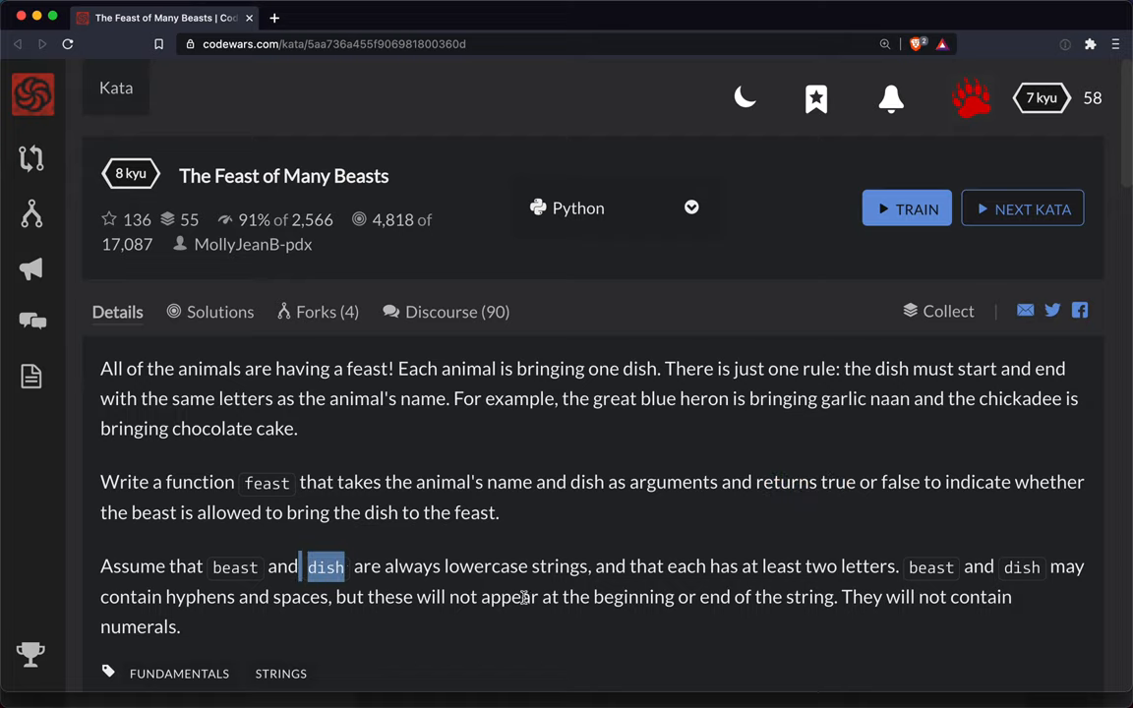
mouse_move(548, 544)
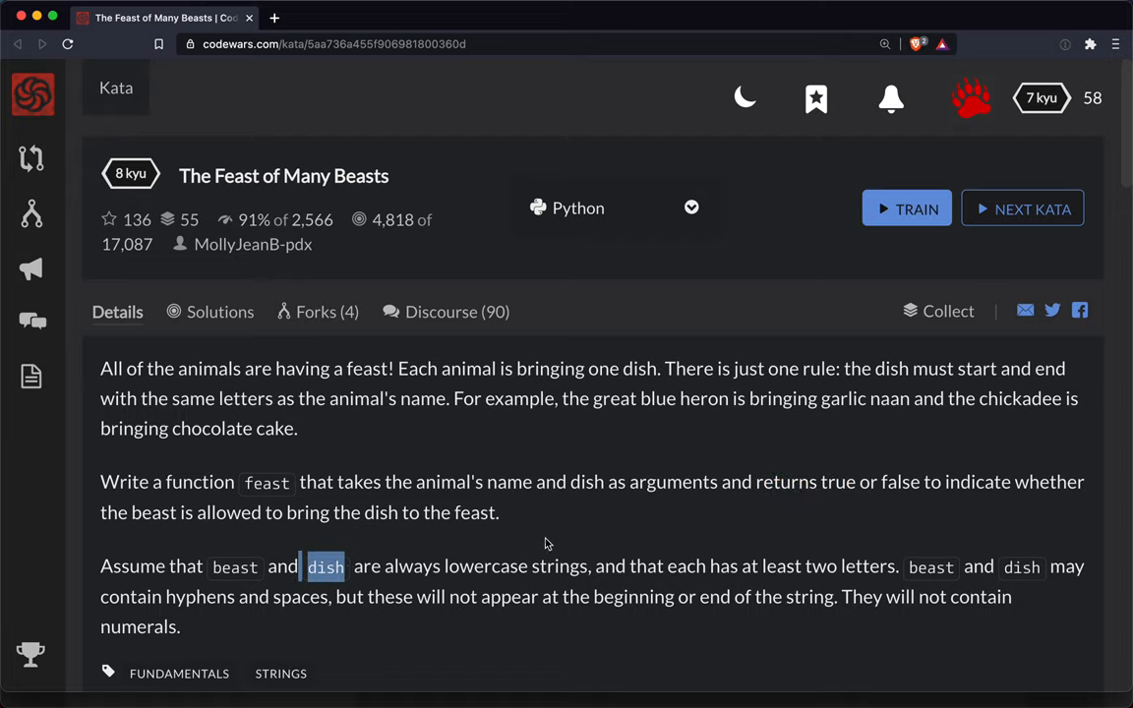
mouse_move(556, 536)
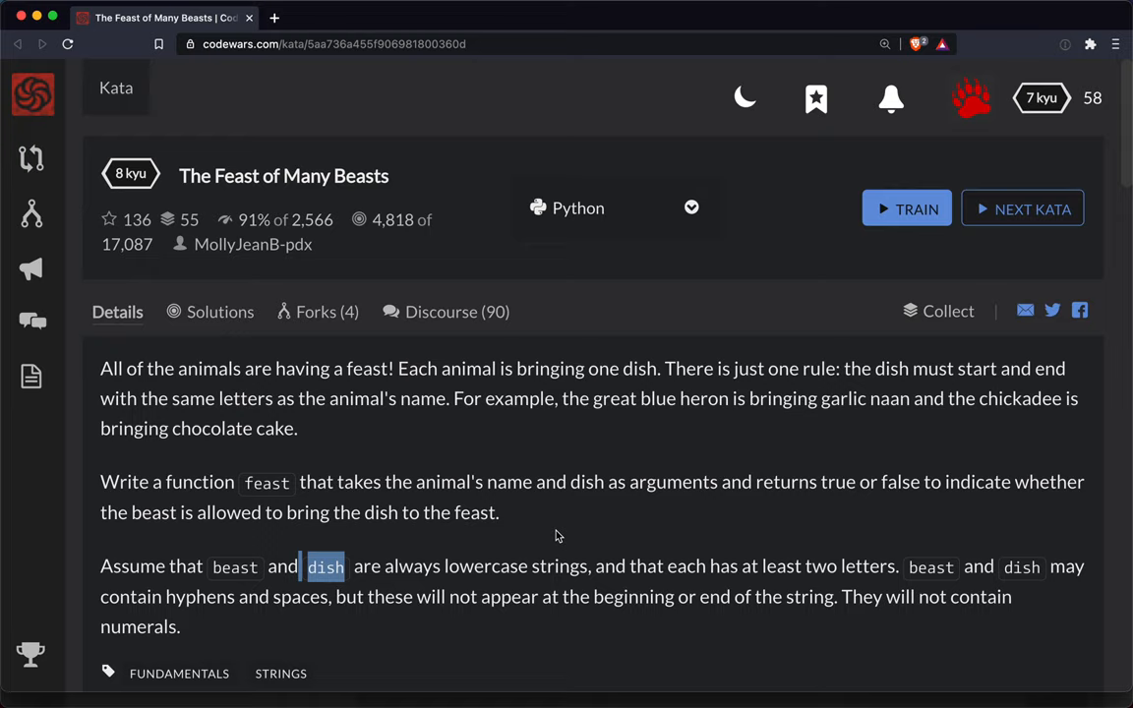
mouse_move(672, 574)
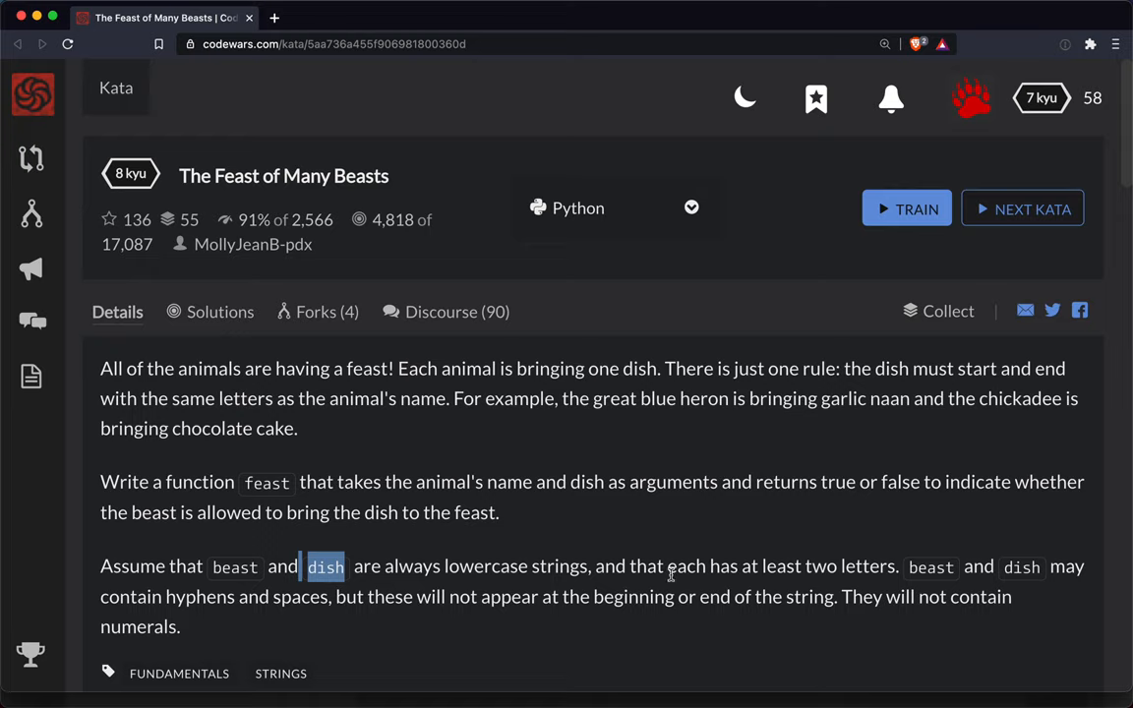
left_click(907, 208)
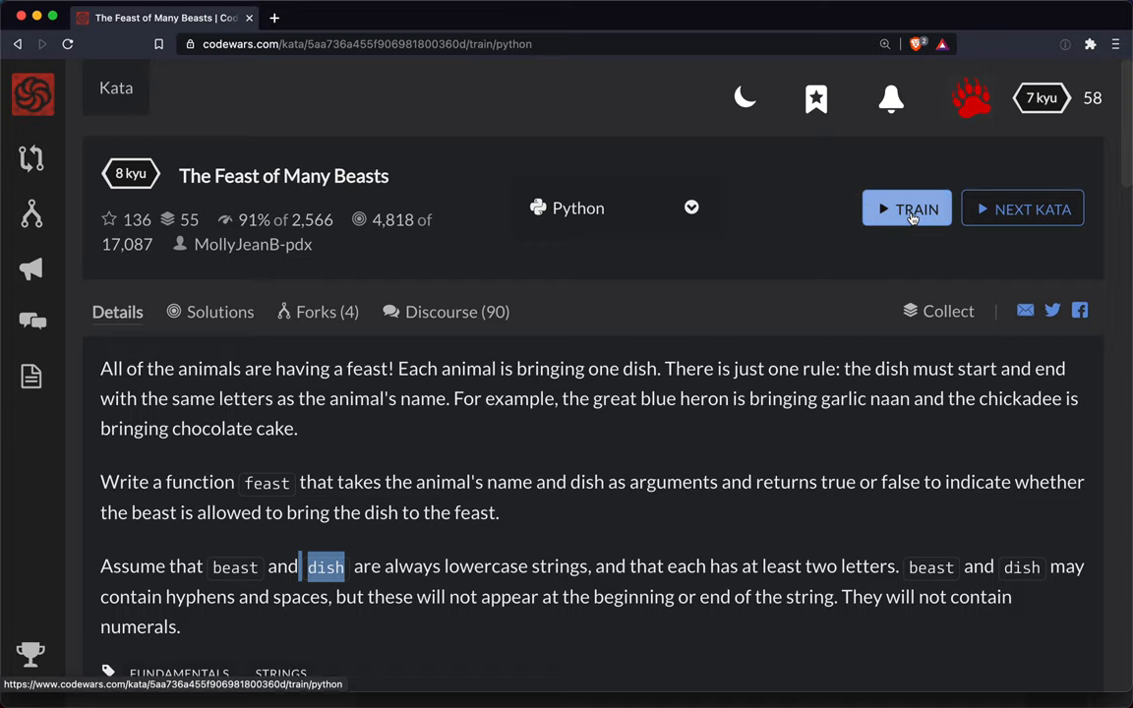
Step: Highlight the feast function name and its beast and dish parameters in the Solution editor
left_click(906, 209)
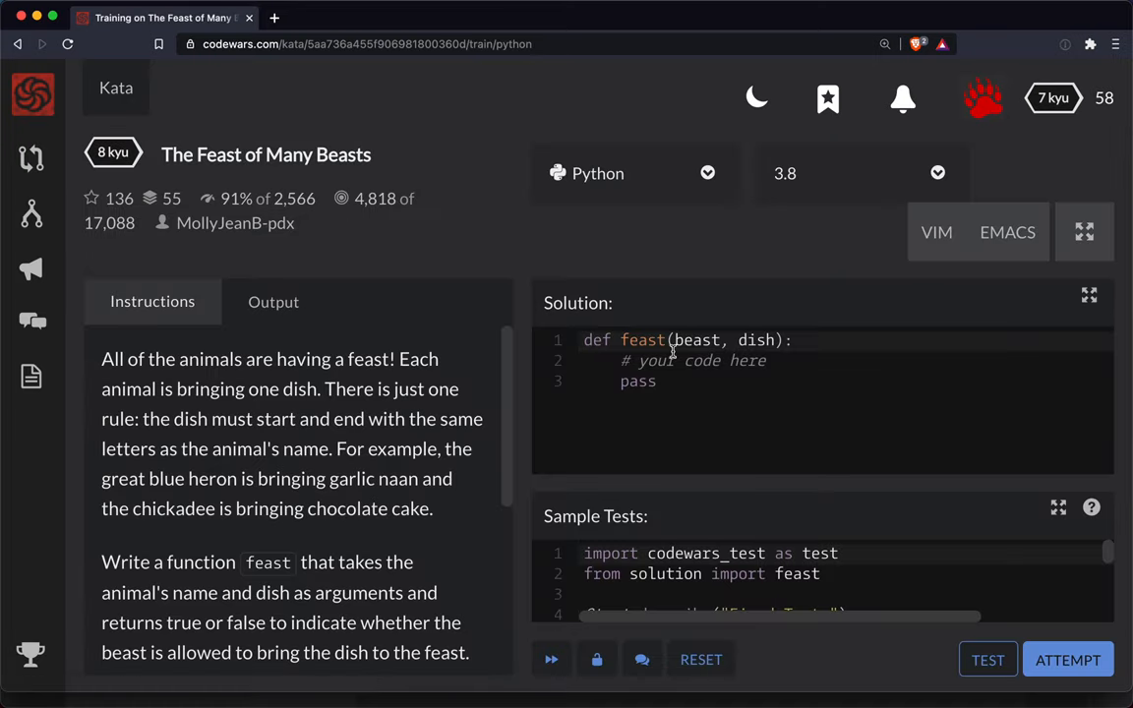
double_click(641, 340)
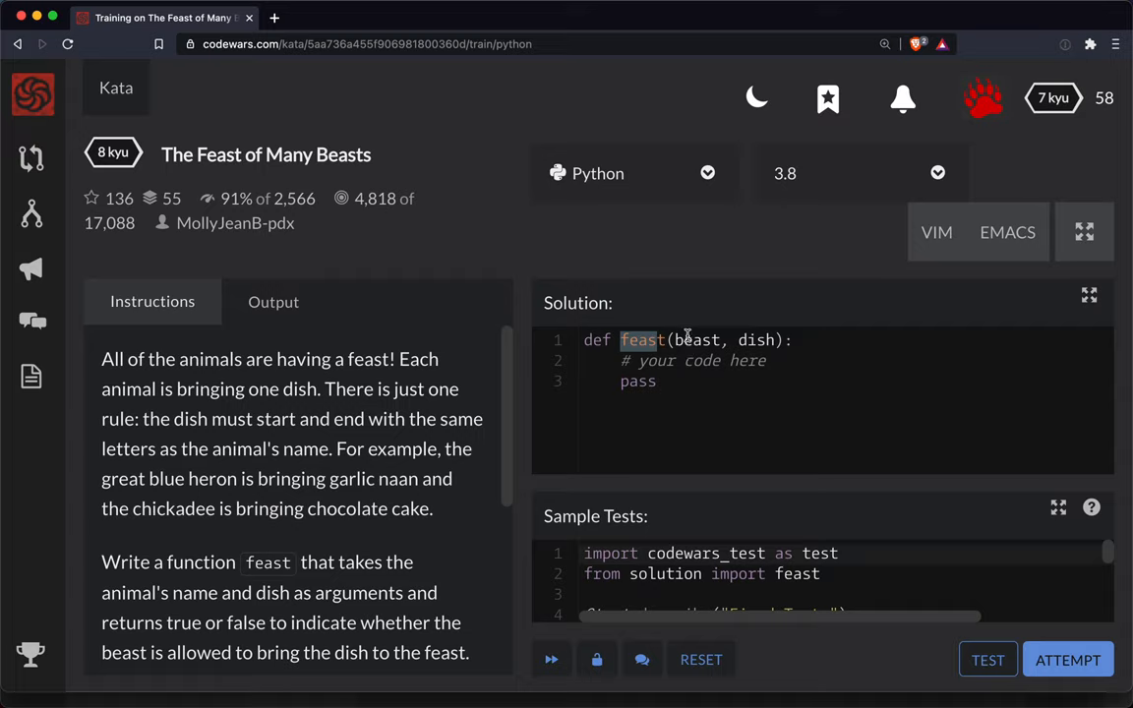
double_click(696, 339)
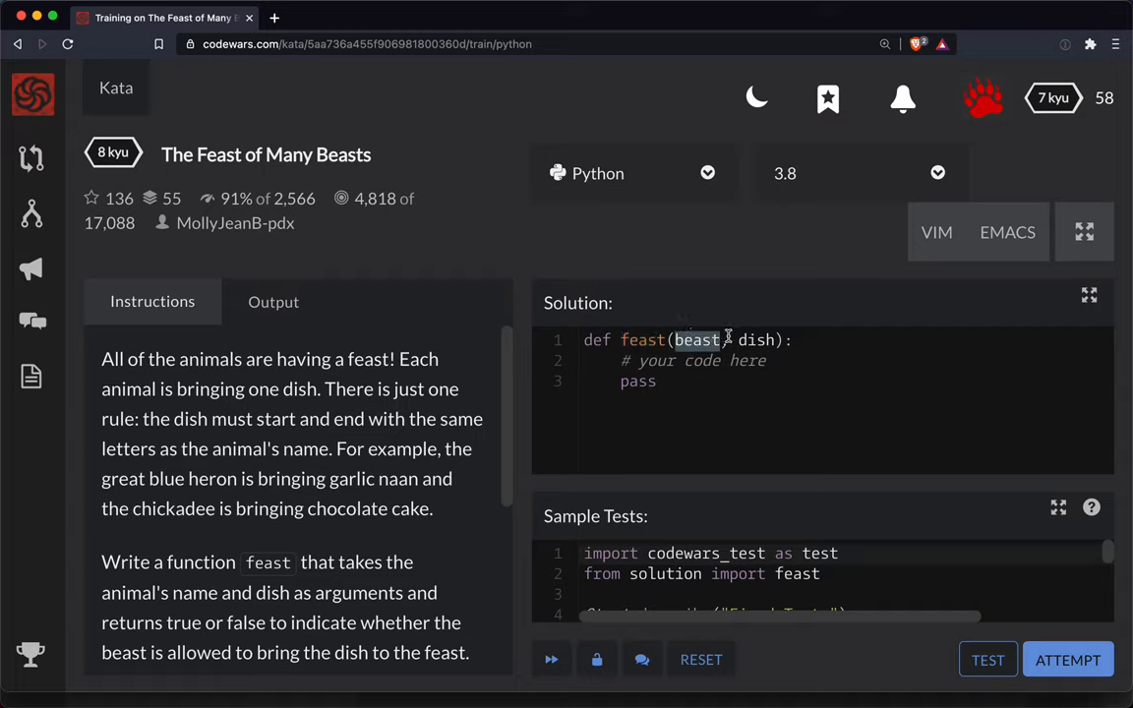
double_click(757, 339)
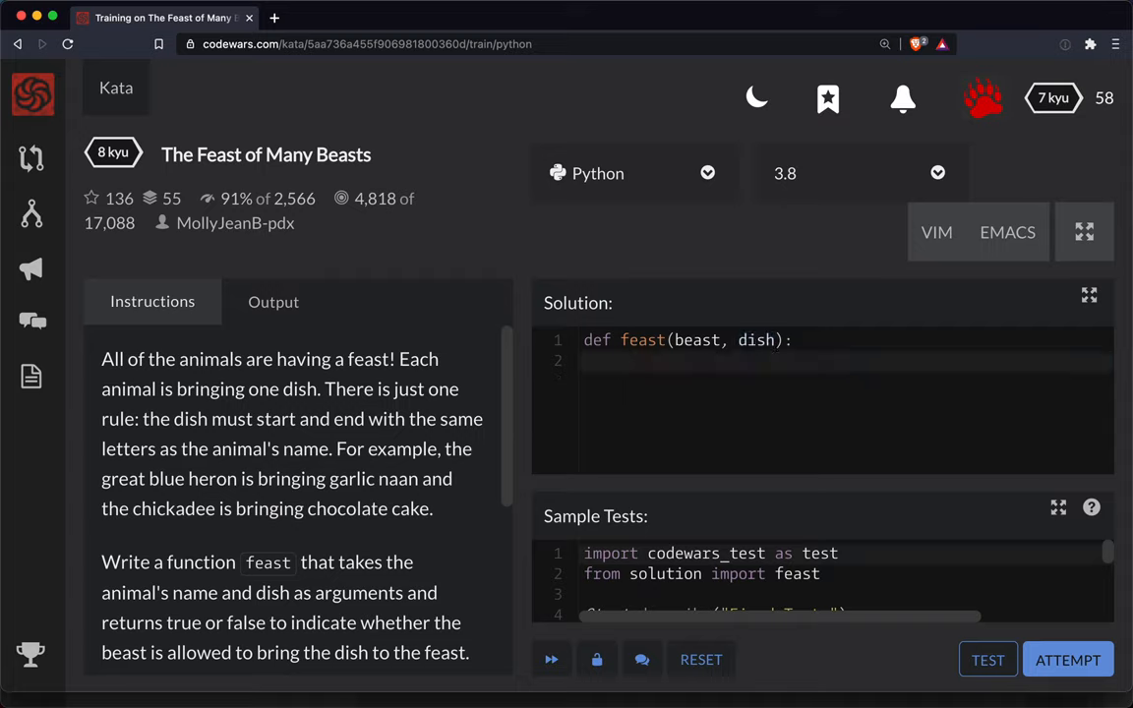
Step: Write 'return beast[0] == dish[0]' as the feast function body
type("return b")
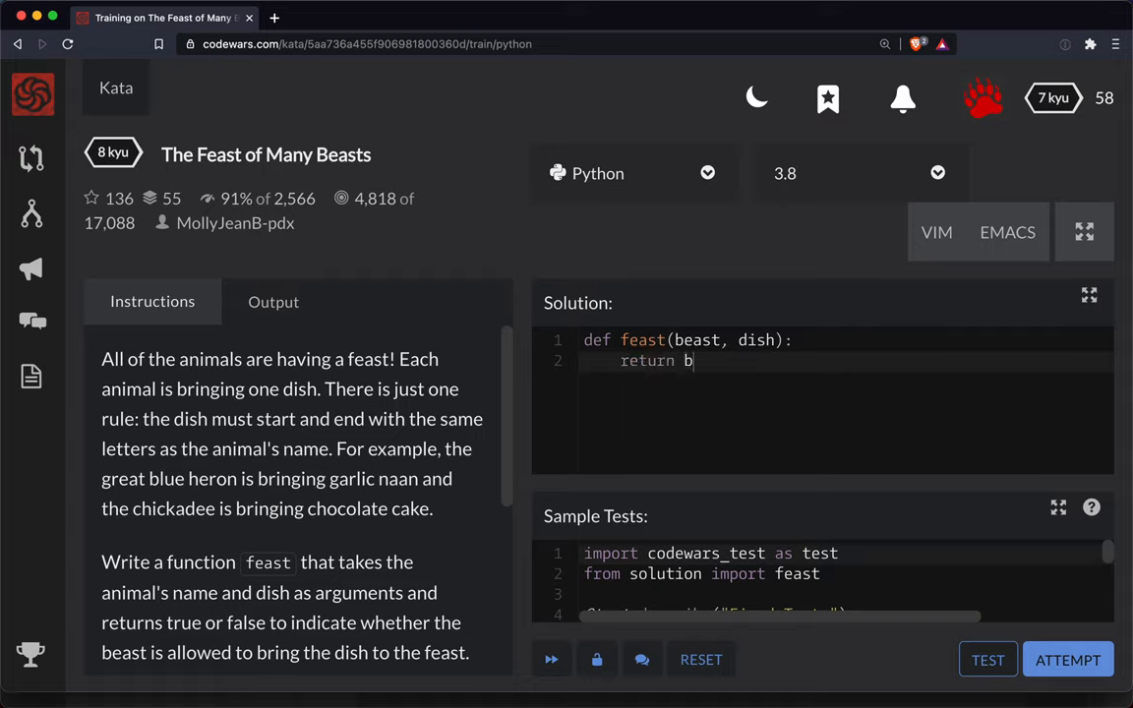
type("east")
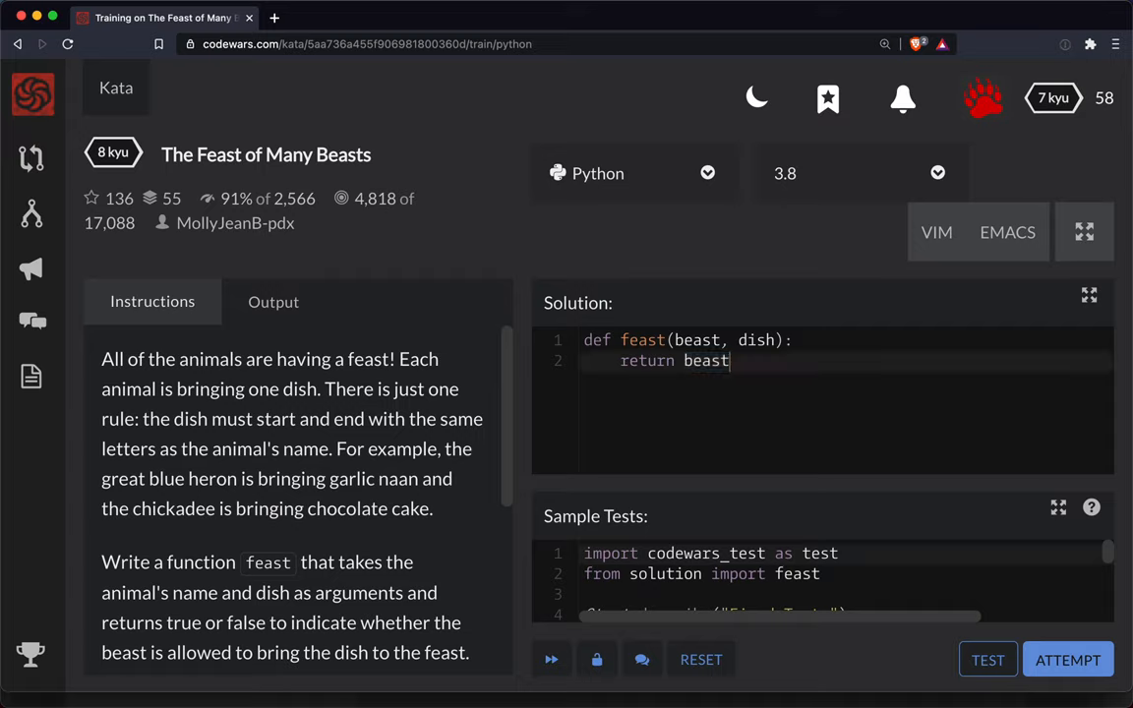
type("[]")
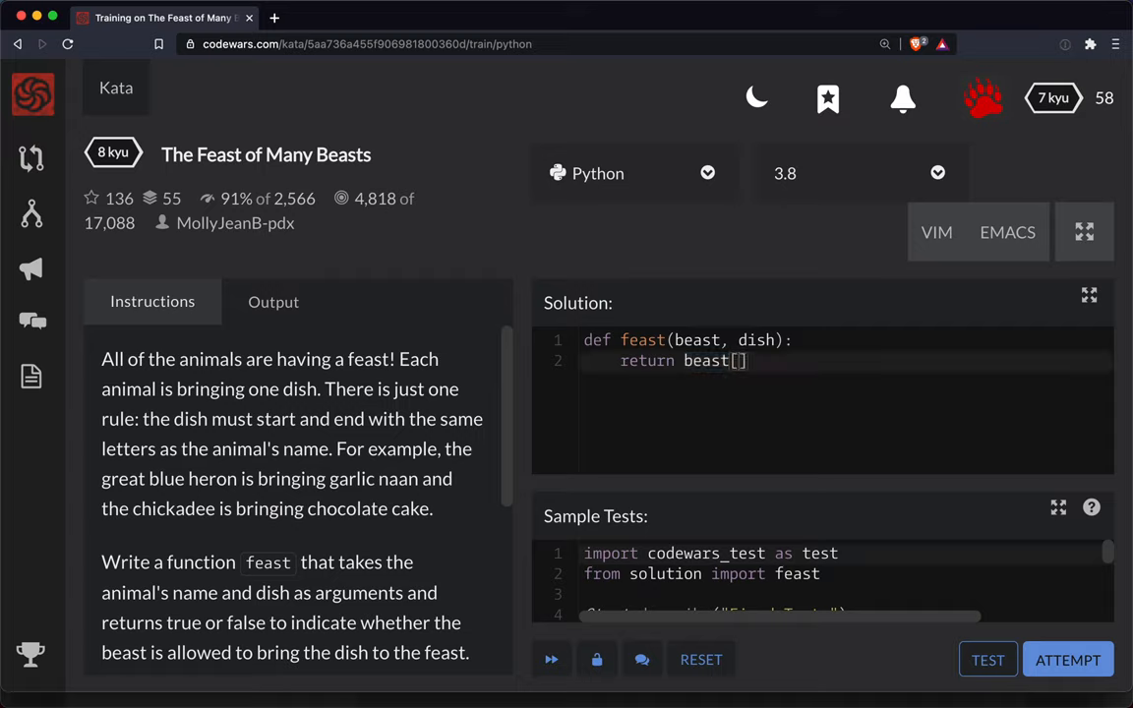
type("0] ==")
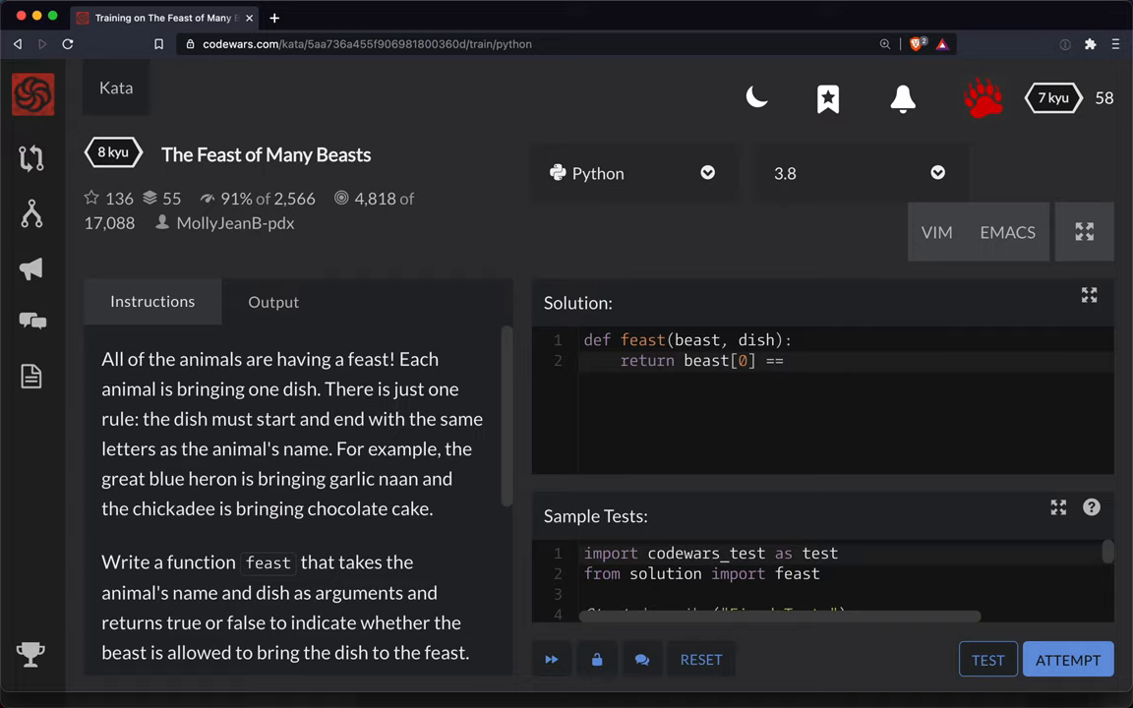
type("dish[0]")
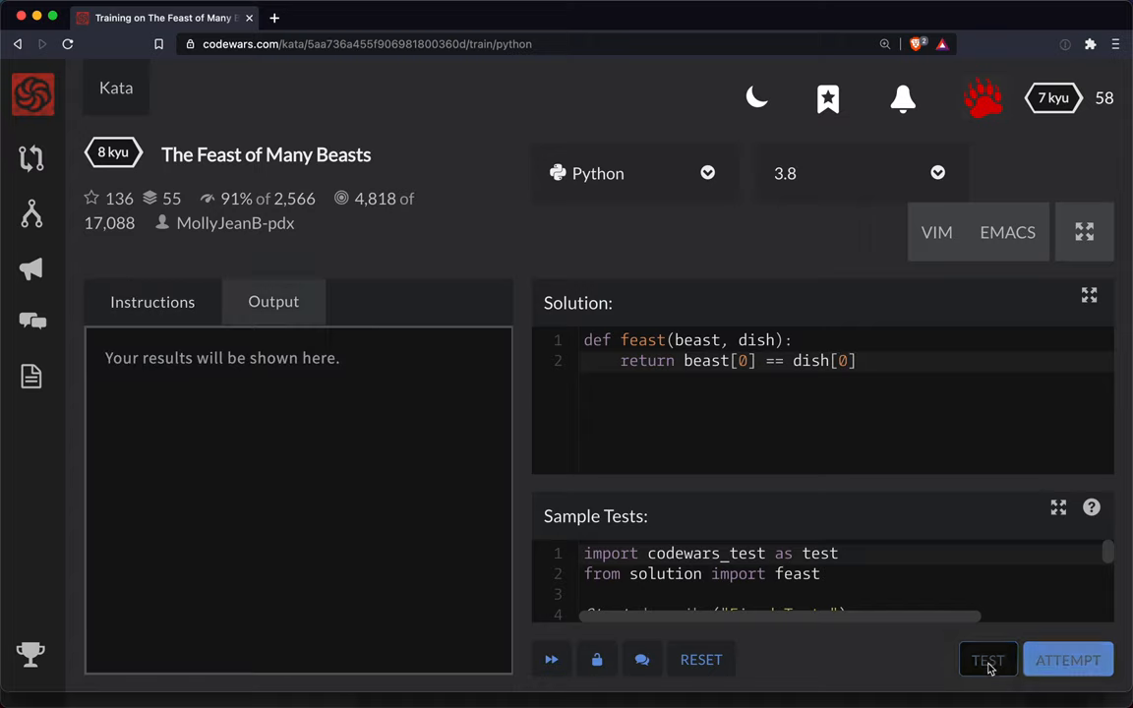
left_click(988, 660)
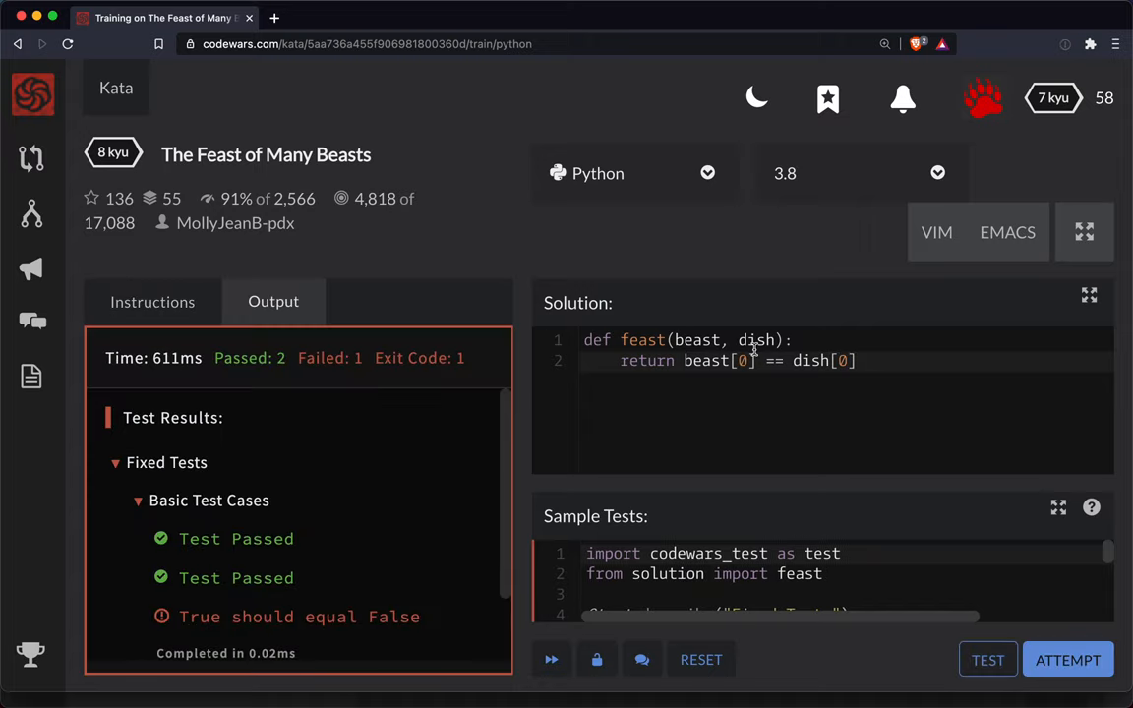
scroll("down", 3)
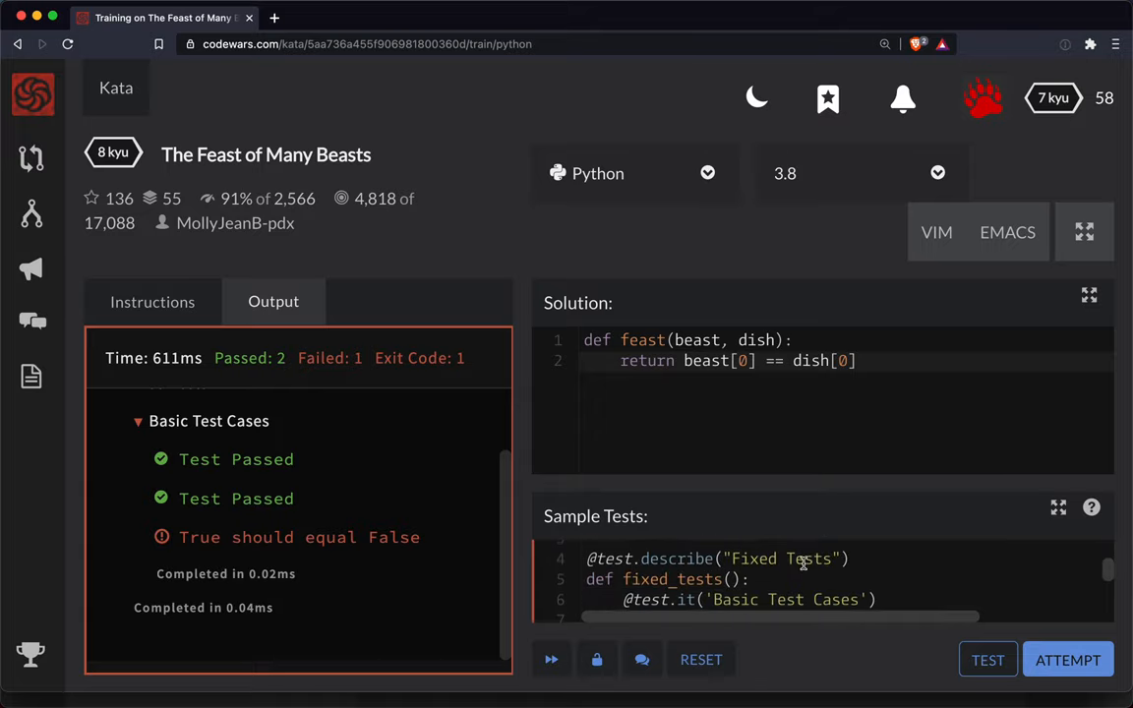
scroll("down", 3)
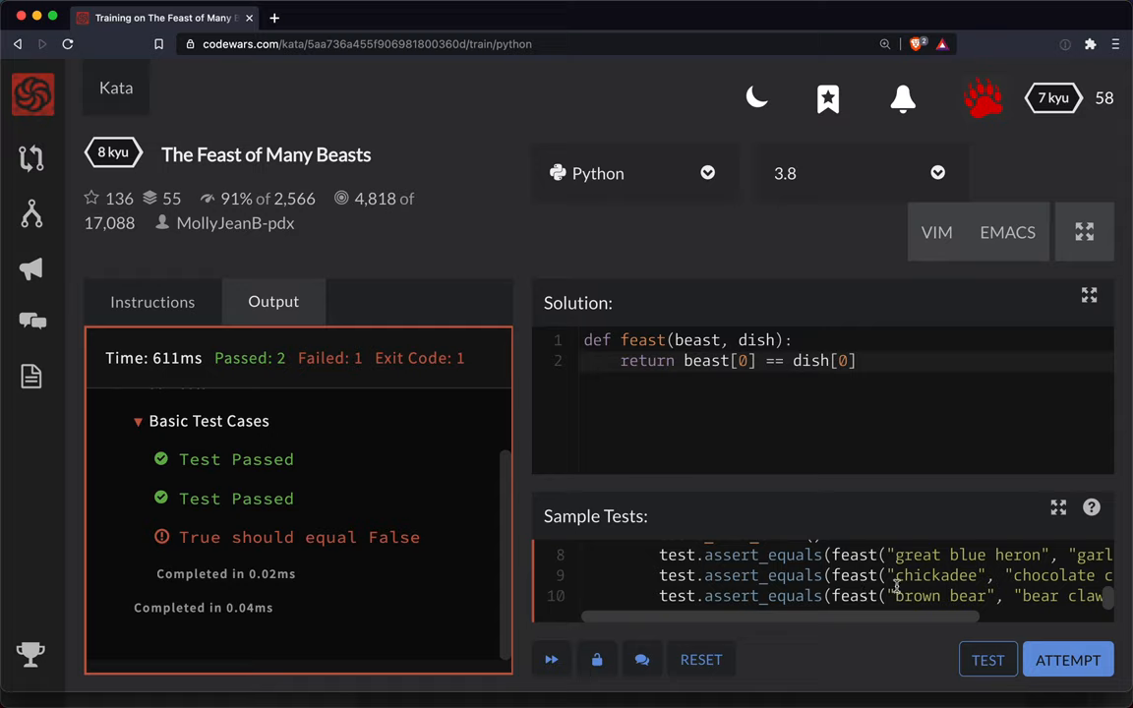
double_click(916, 596)
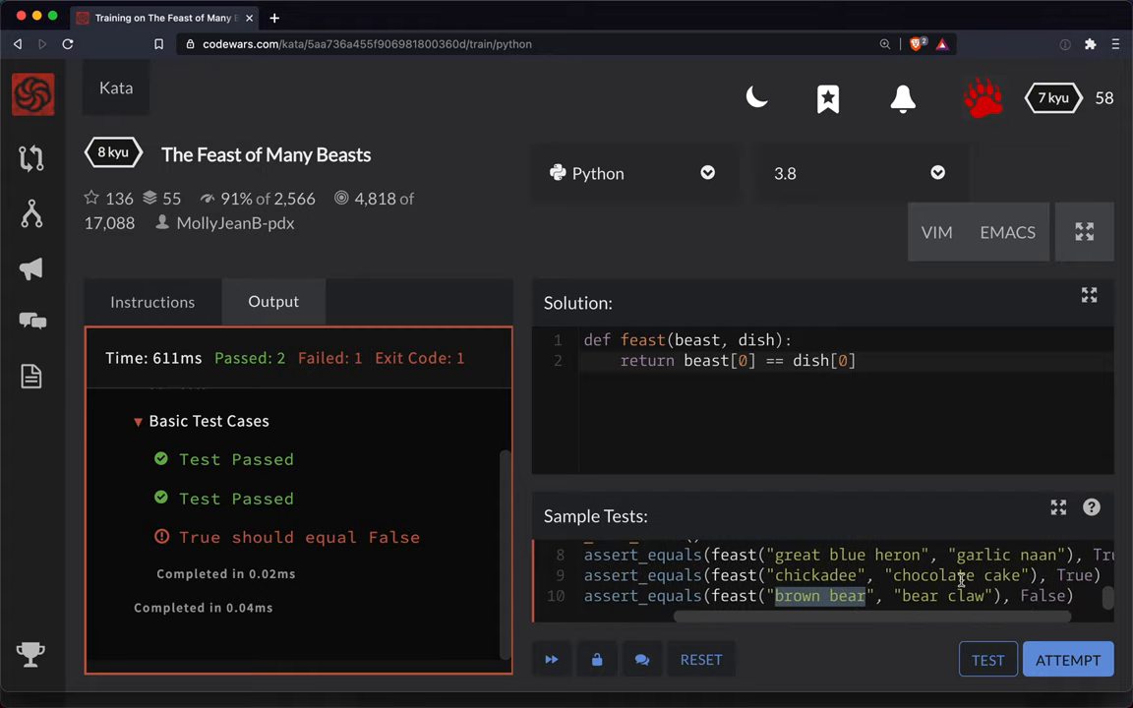
mouse_move(884, 575)
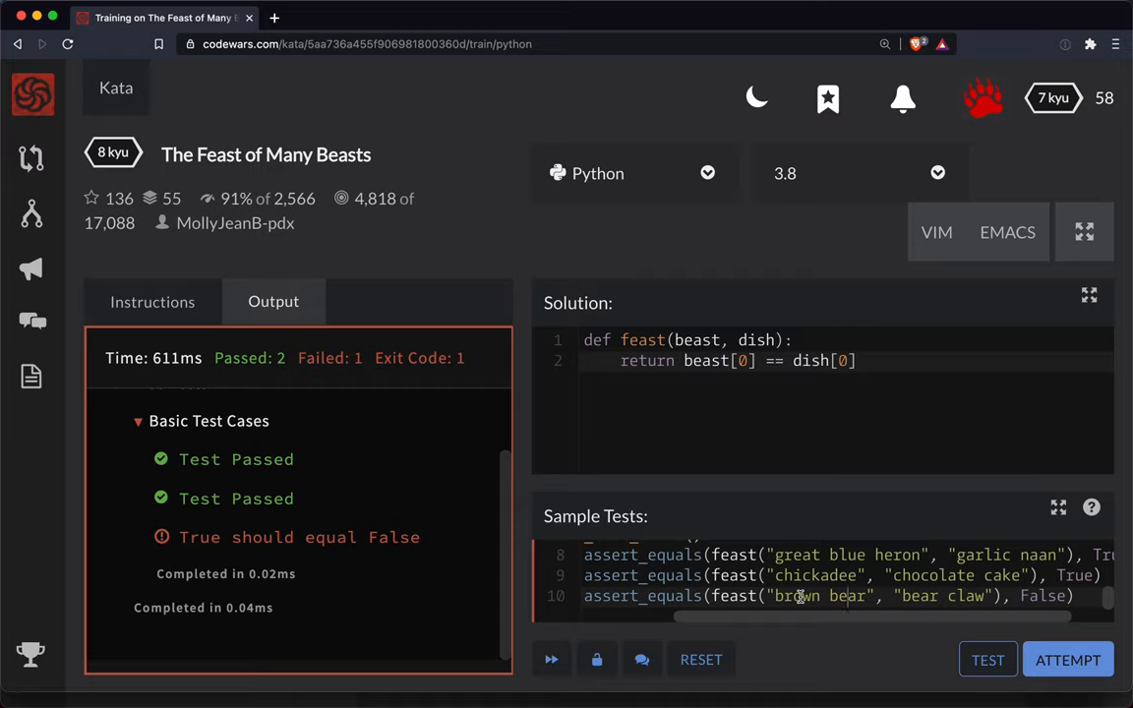
double_click(944, 597)
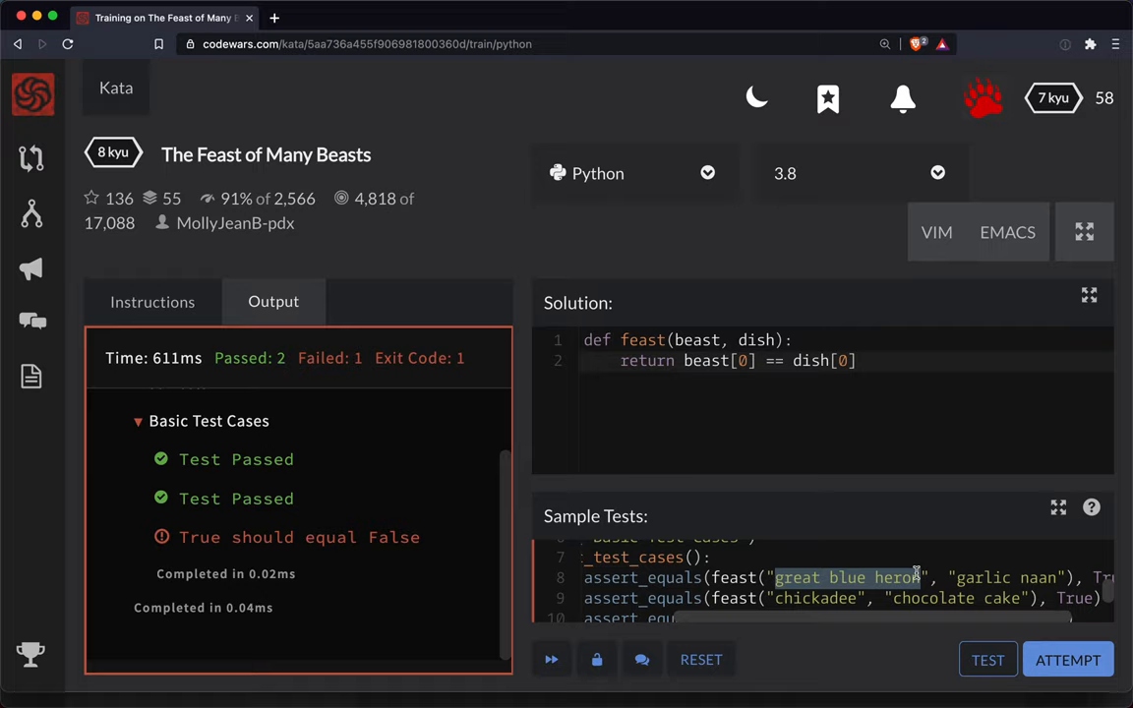
scroll("down", 3)
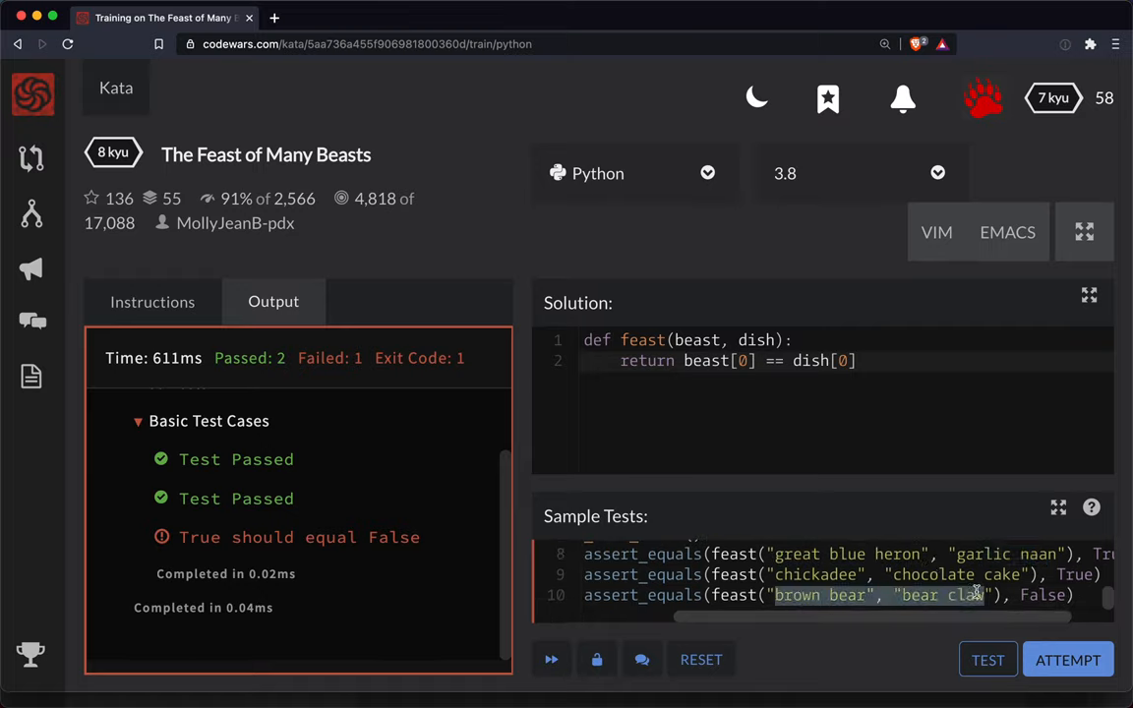
Step: Reopen the Instructions tab and highlight the true/false sentence and the great blue heron example
left_click(152, 302)
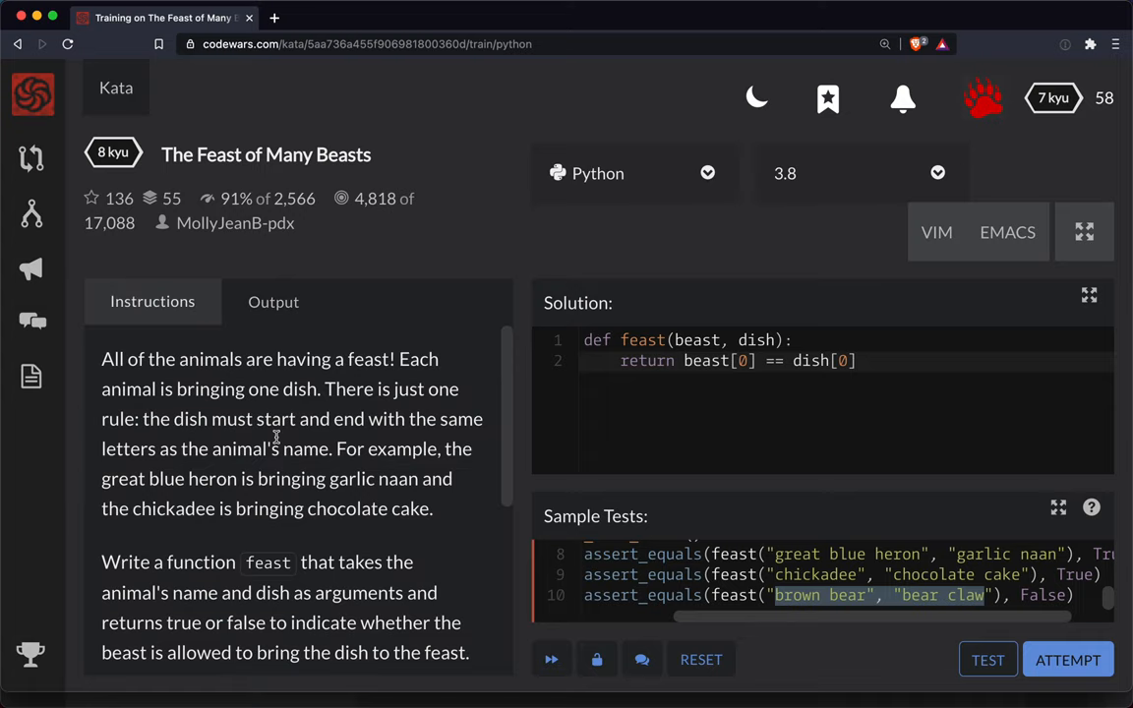
scroll("down", 3)
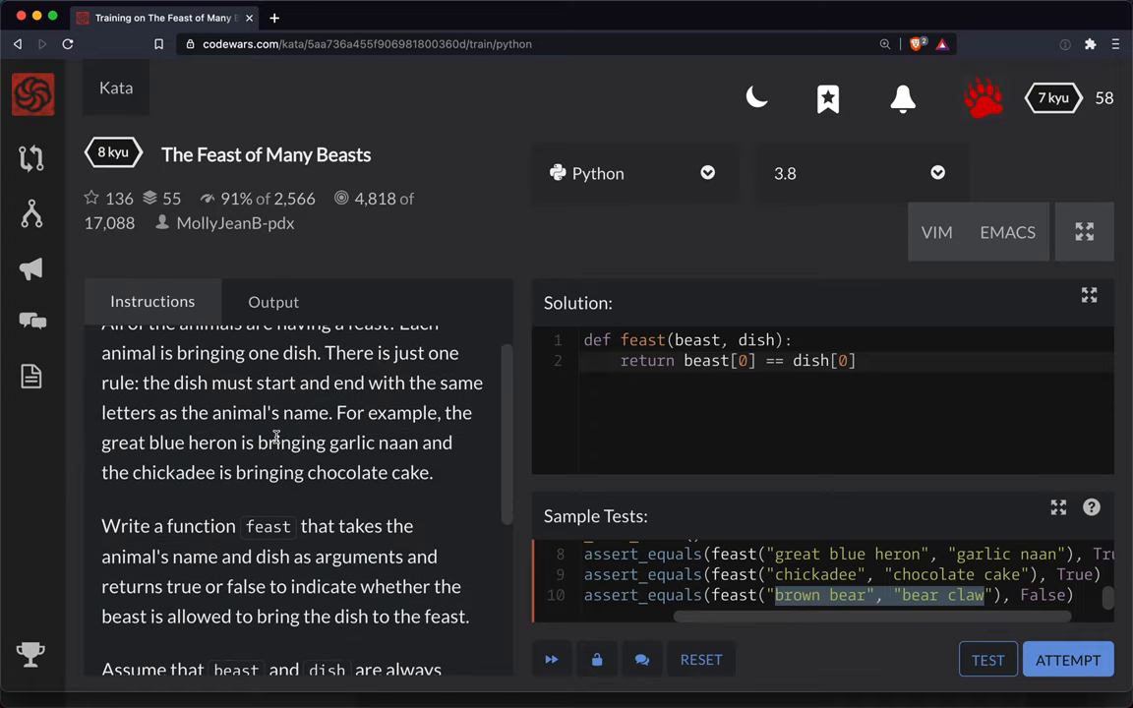
mouse_move(237, 555)
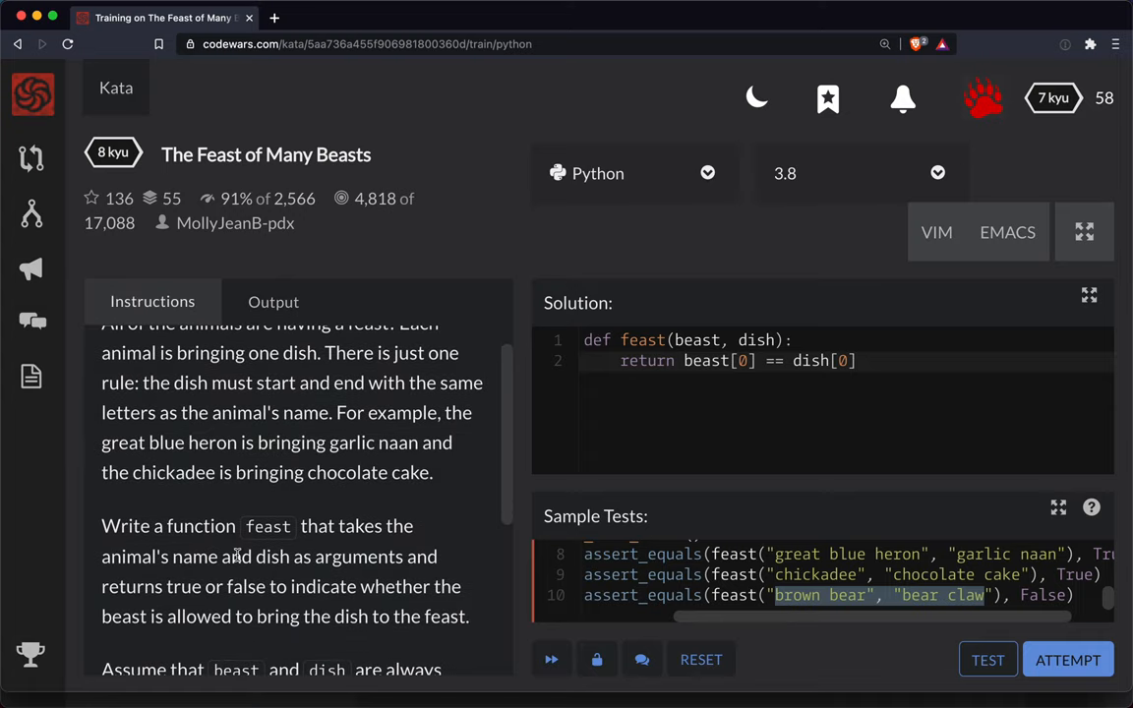
mouse_move(243, 586)
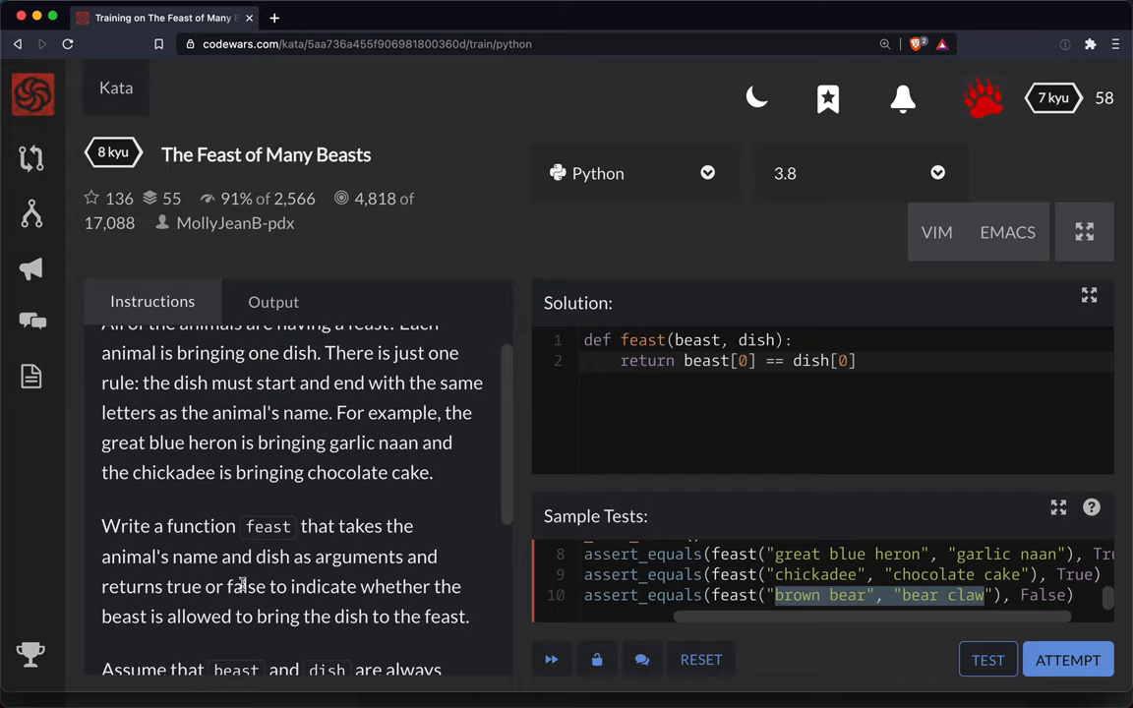
left_click_drag(226, 605, 231, 634)
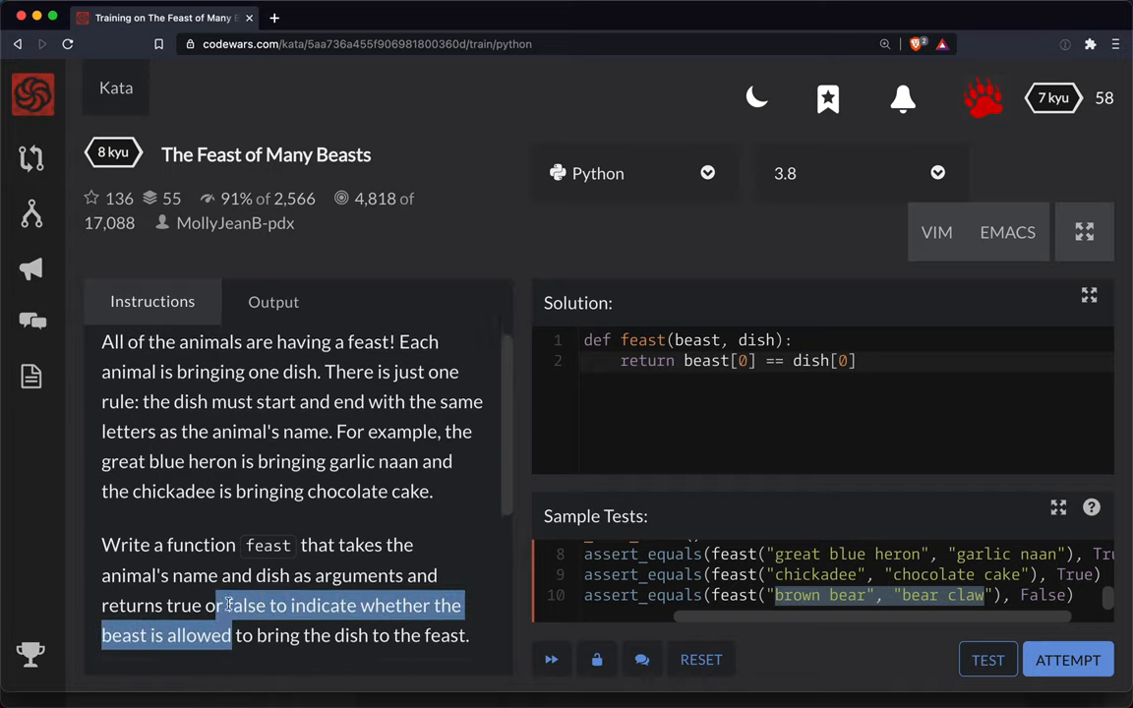
scroll("down", 3)
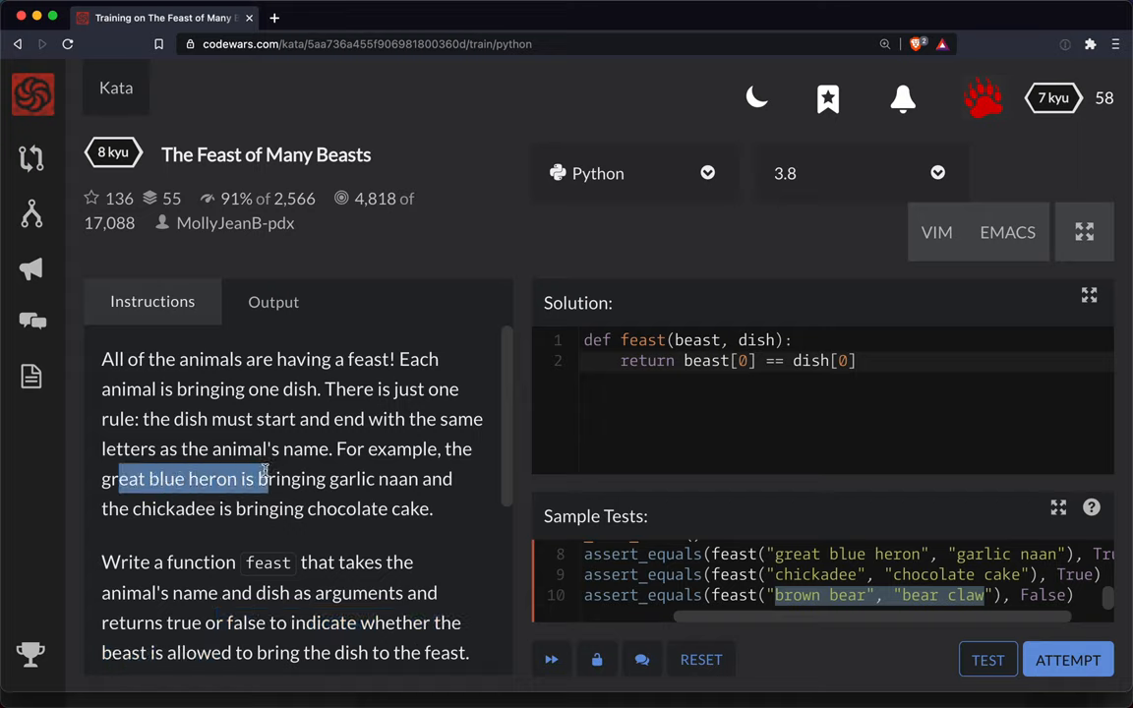
left_click_drag(259, 479, 430, 479)
type("re")
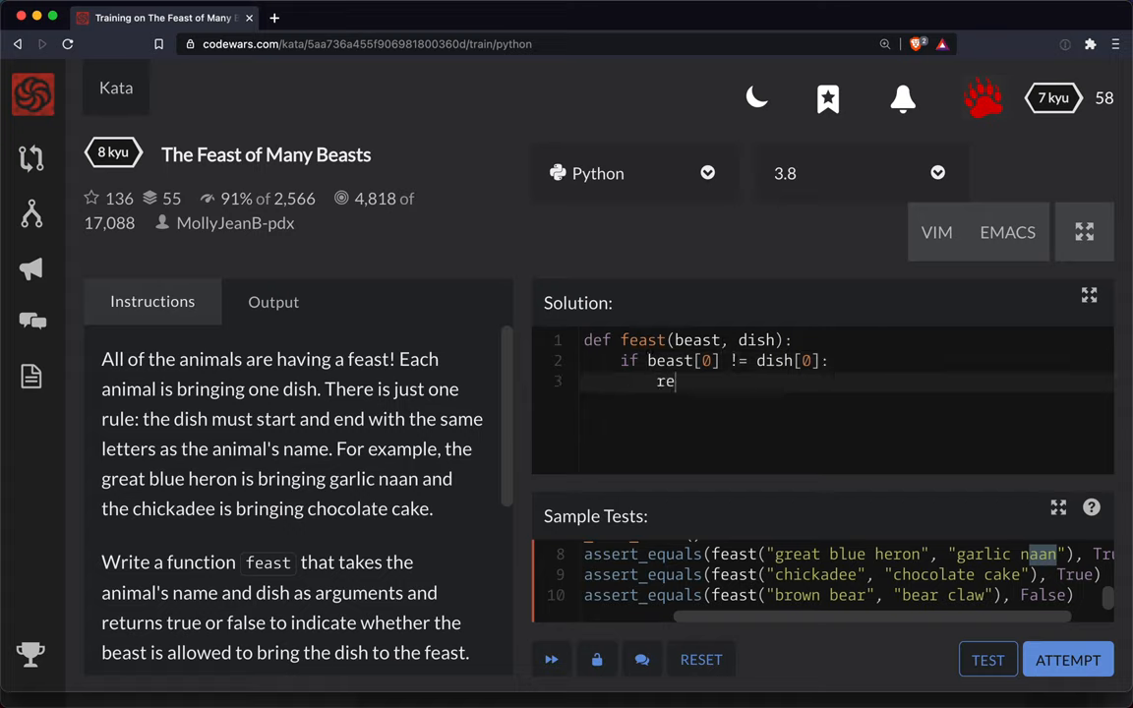
Step: Finish 'return False' for mismatched first letters and add 'return beast[-1] == dish[-1]'
type("turn False")
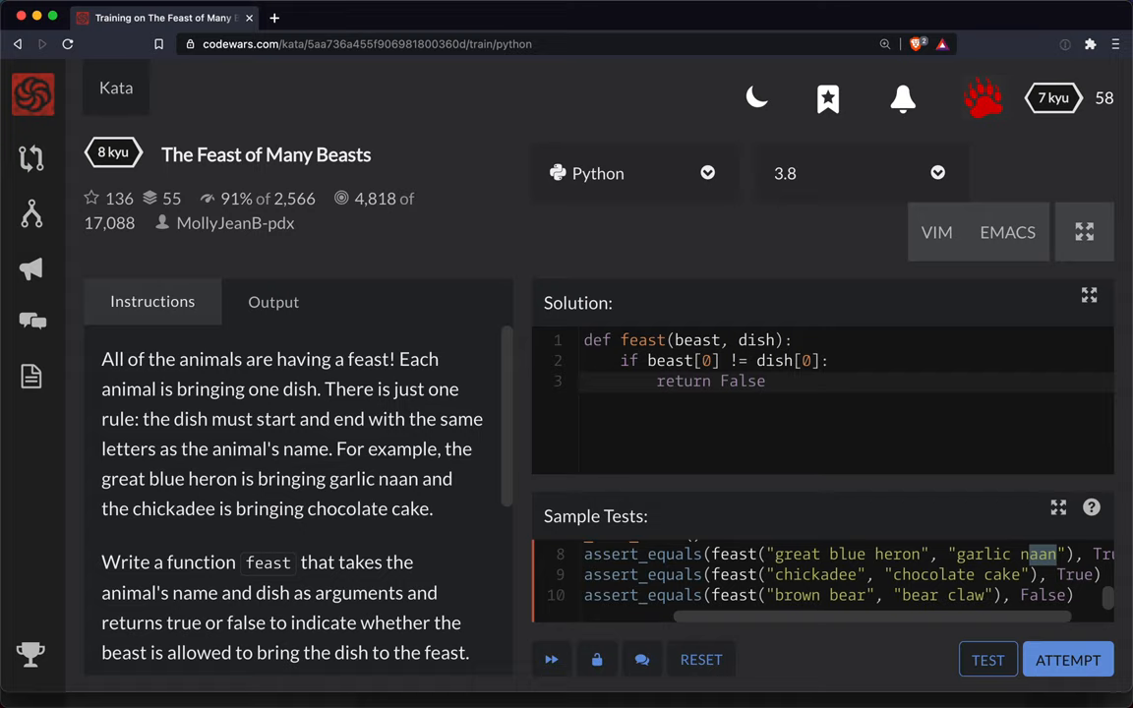
type("return beast[")
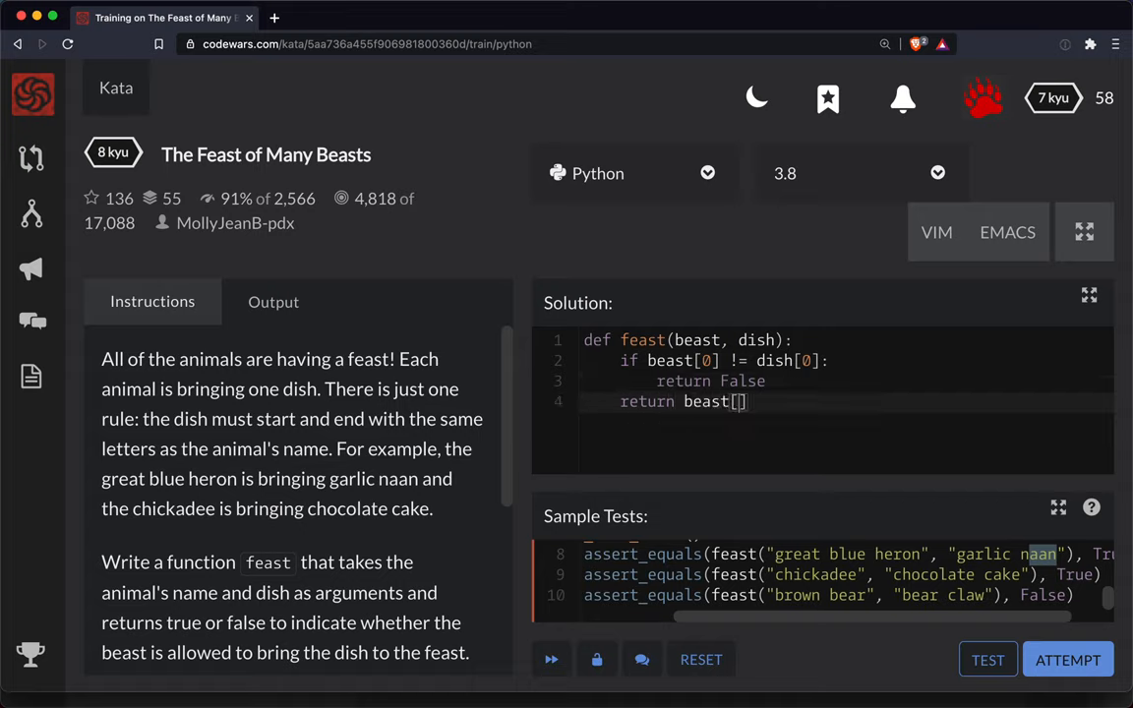
type("-1")
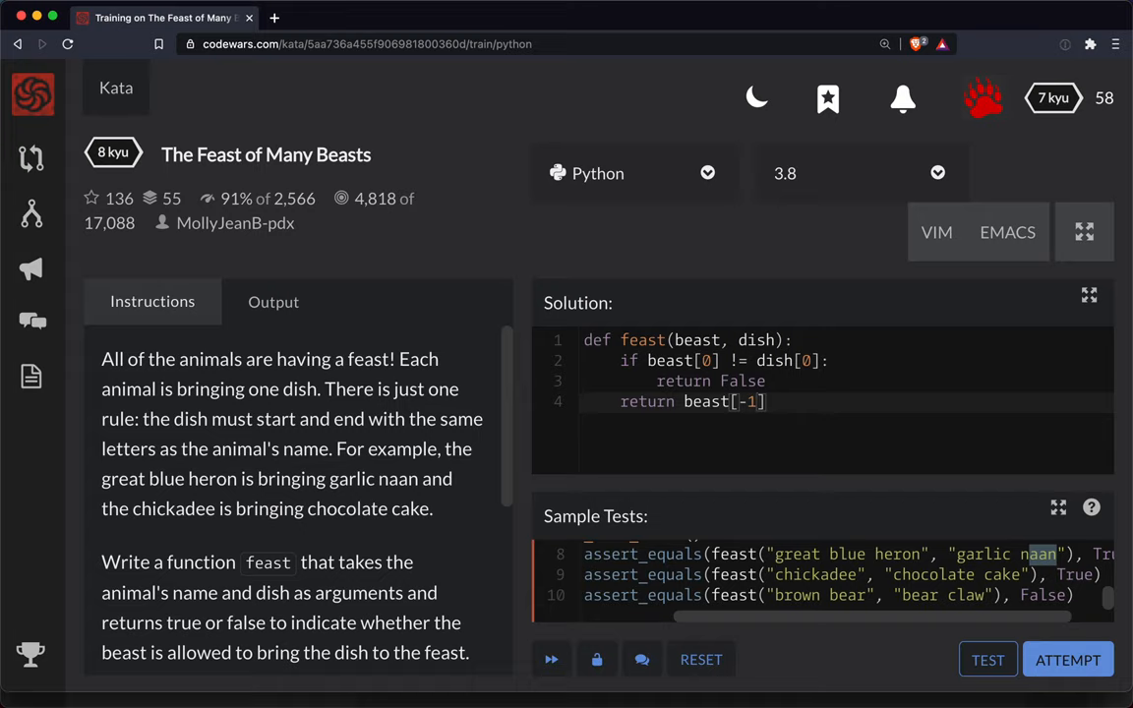
double_click(750, 401)
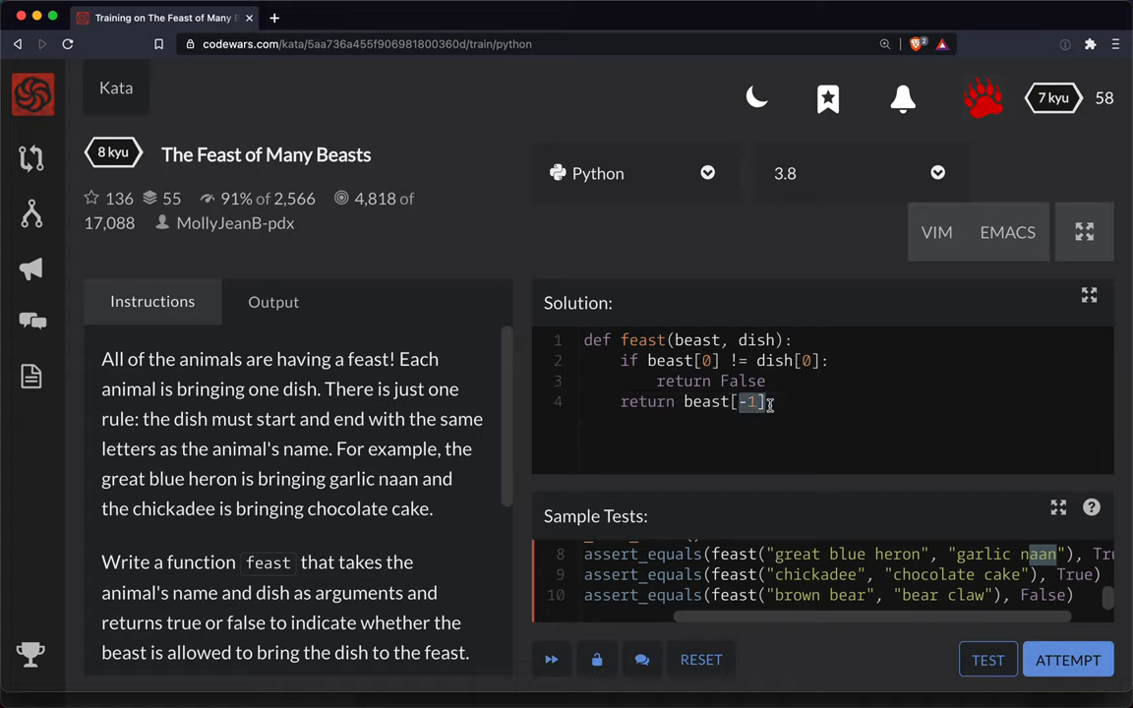
type("==")
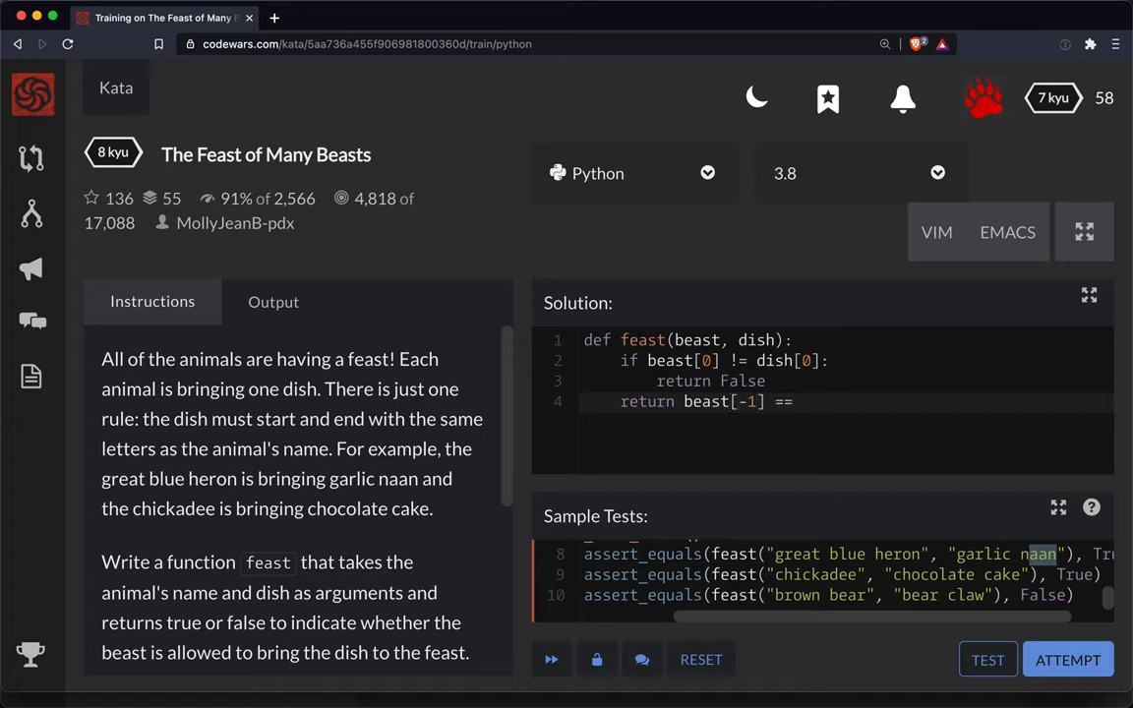
type("beast[-1]")
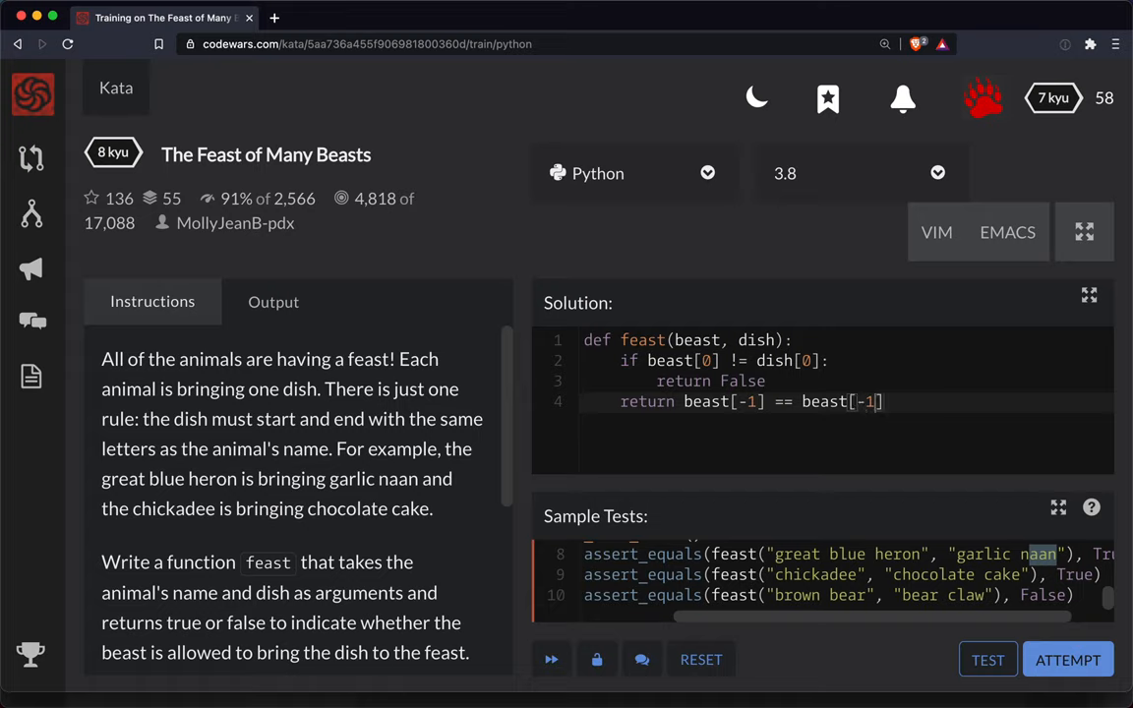
type("dish")
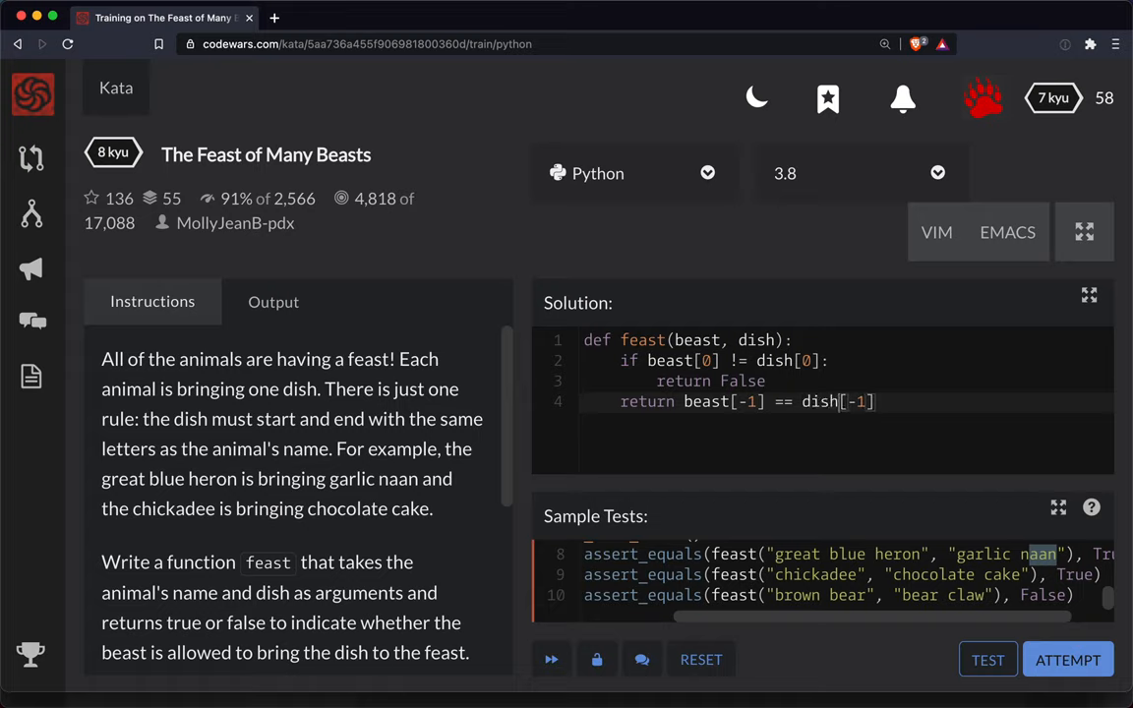
double_click(860, 401)
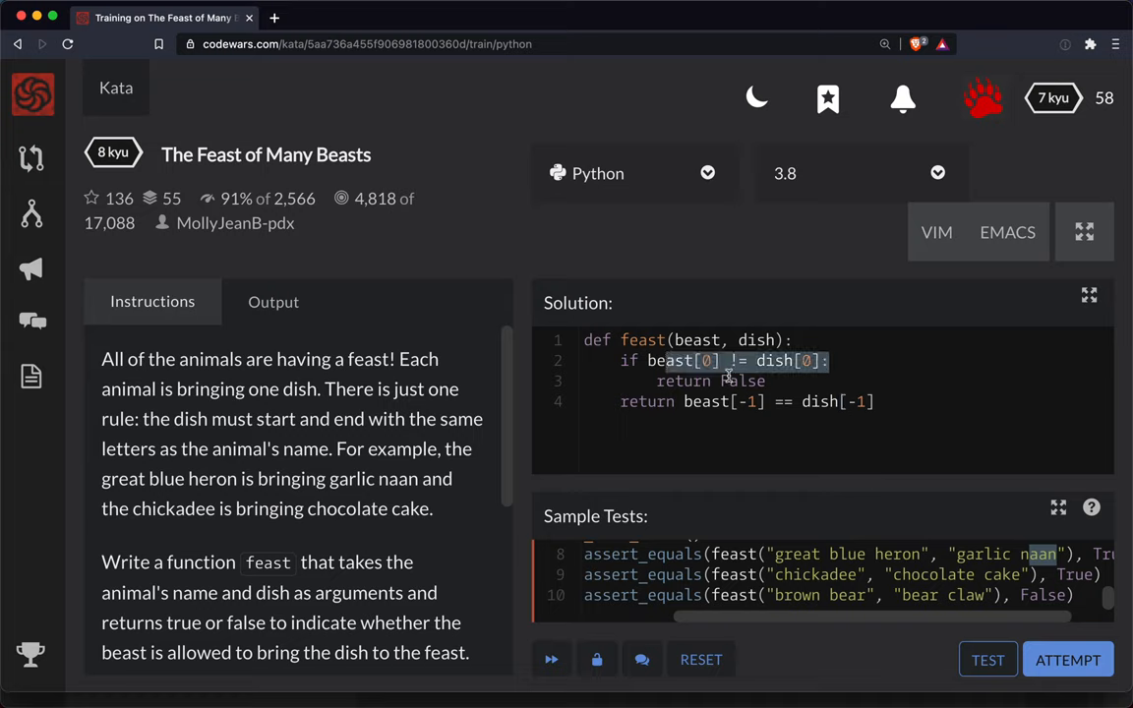
double_click(744, 382)
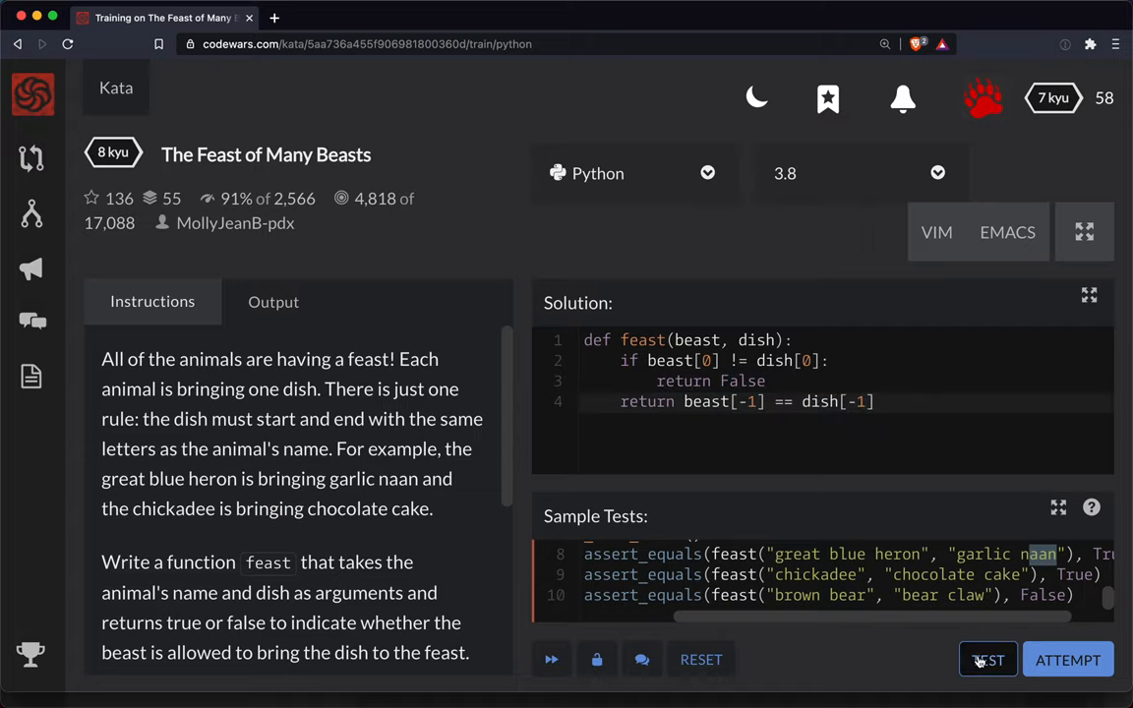
Step: Run the sample tests, pass all 110 full tests, and submit the final solution
left_click(988, 660)
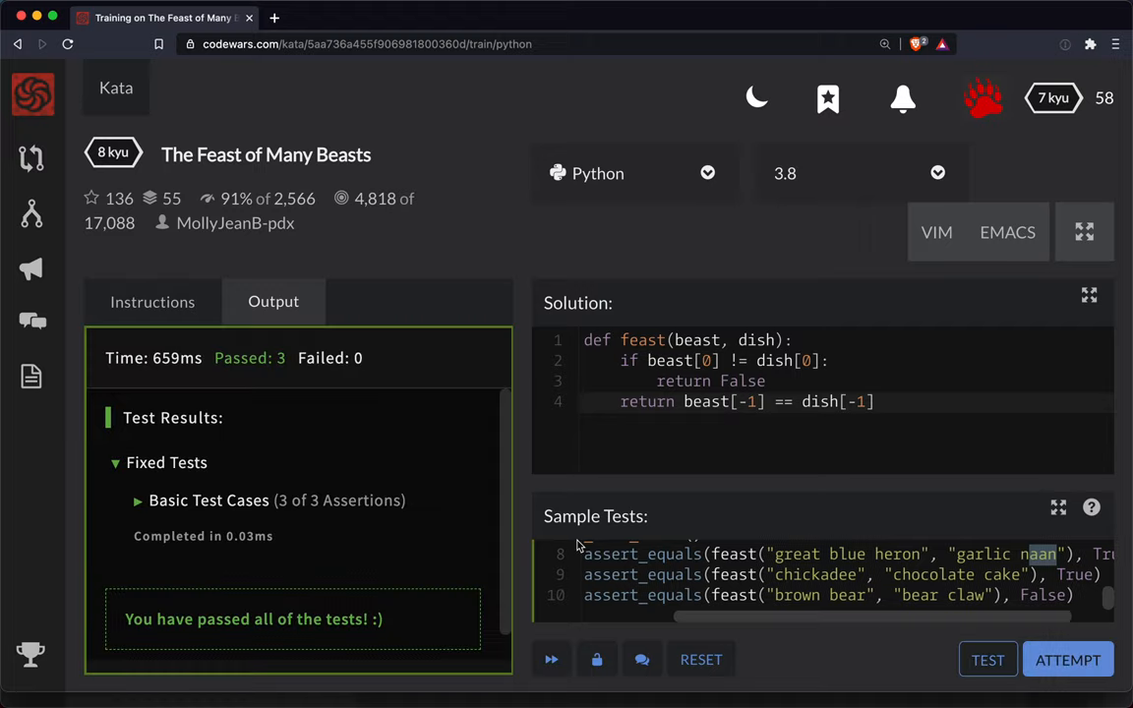
left_click(1068, 660)
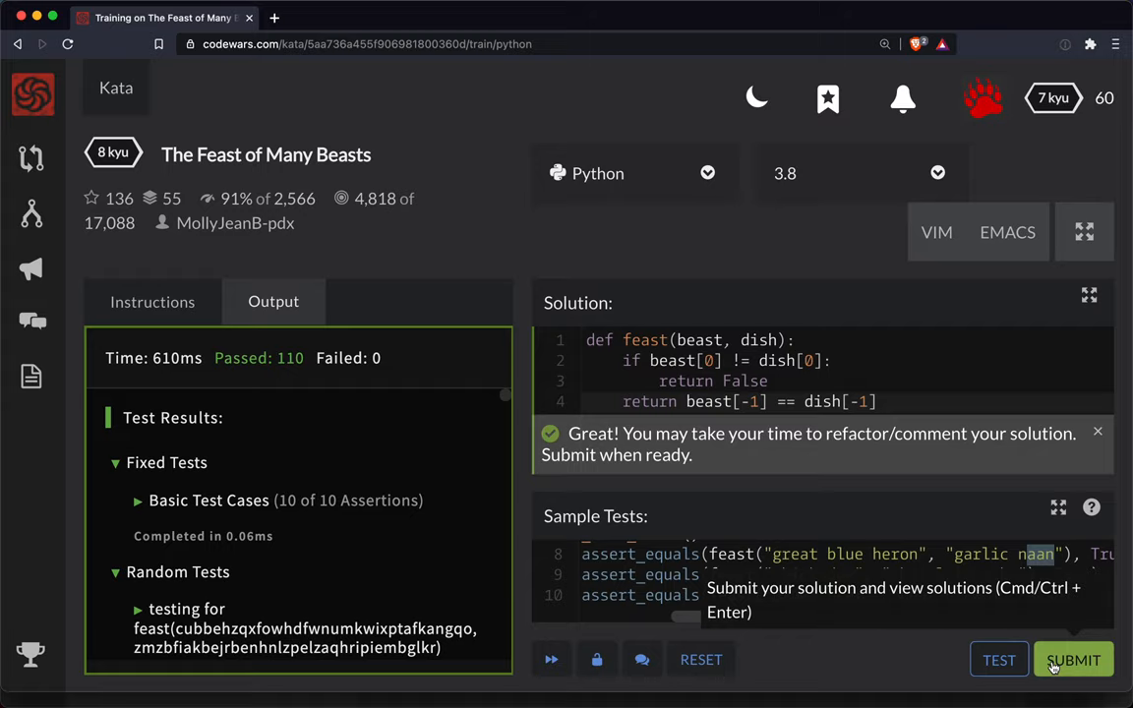
left_click(1073, 660)
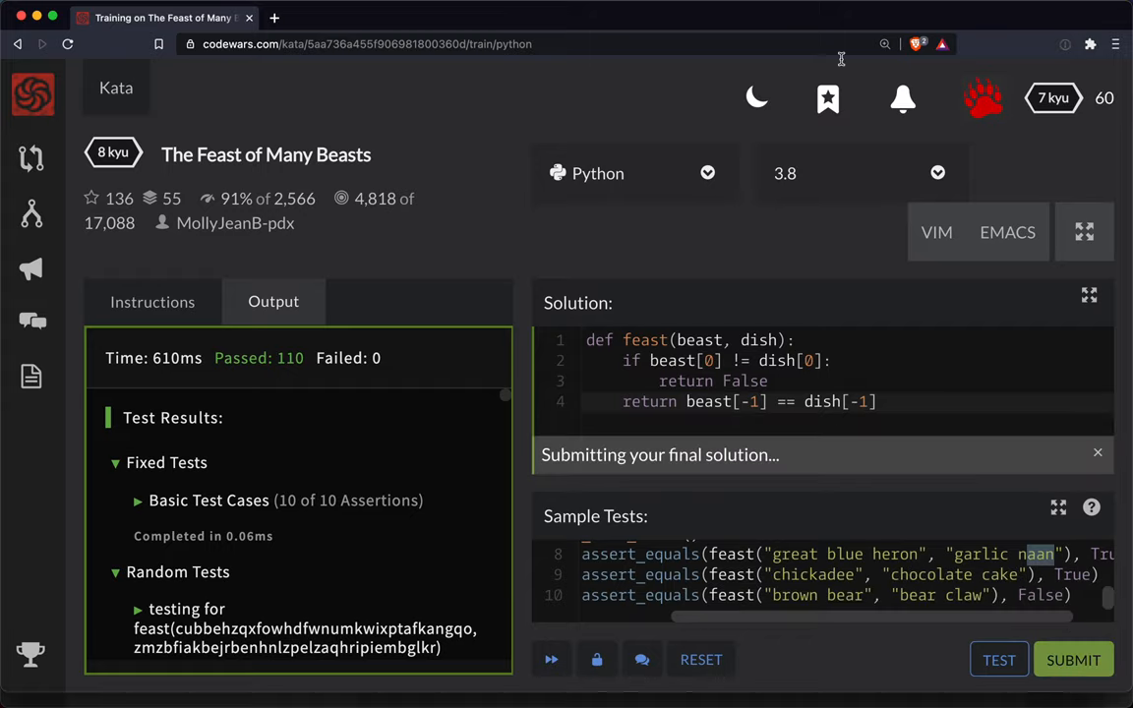